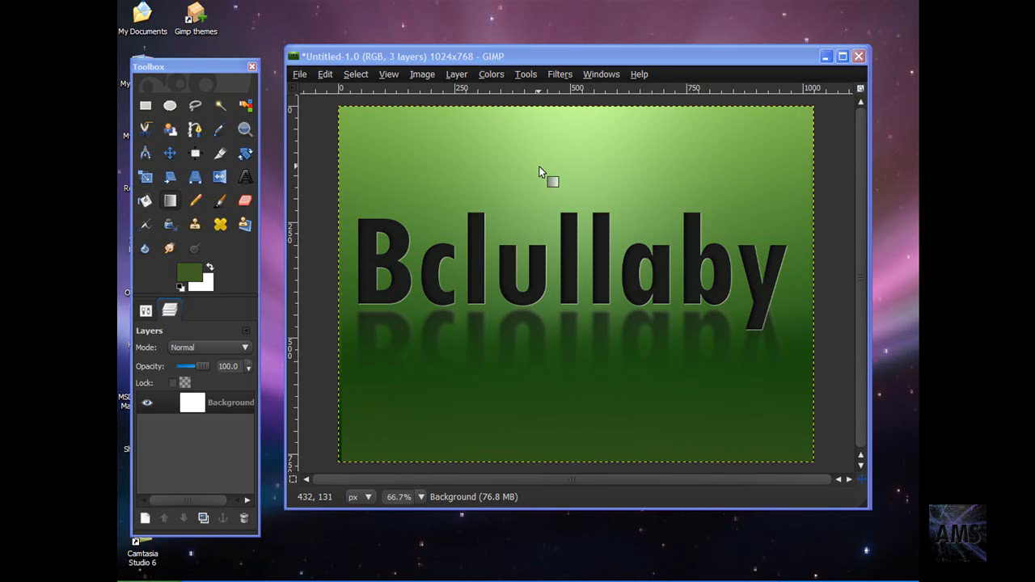
{"action": "mouse_move", "coordinate": [721, 151]}
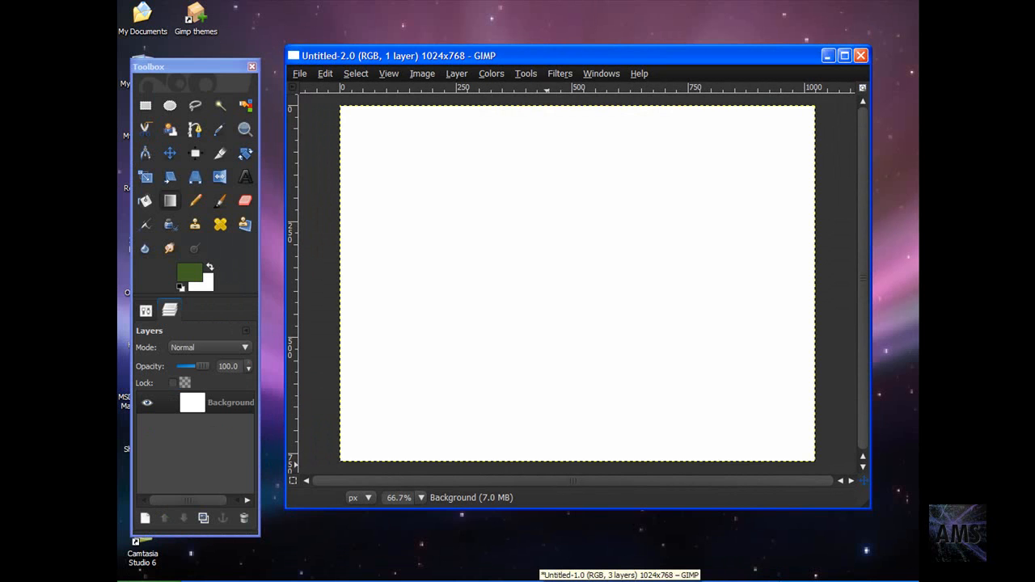
{"action": "mouse_move", "coordinate": [411, 35]}
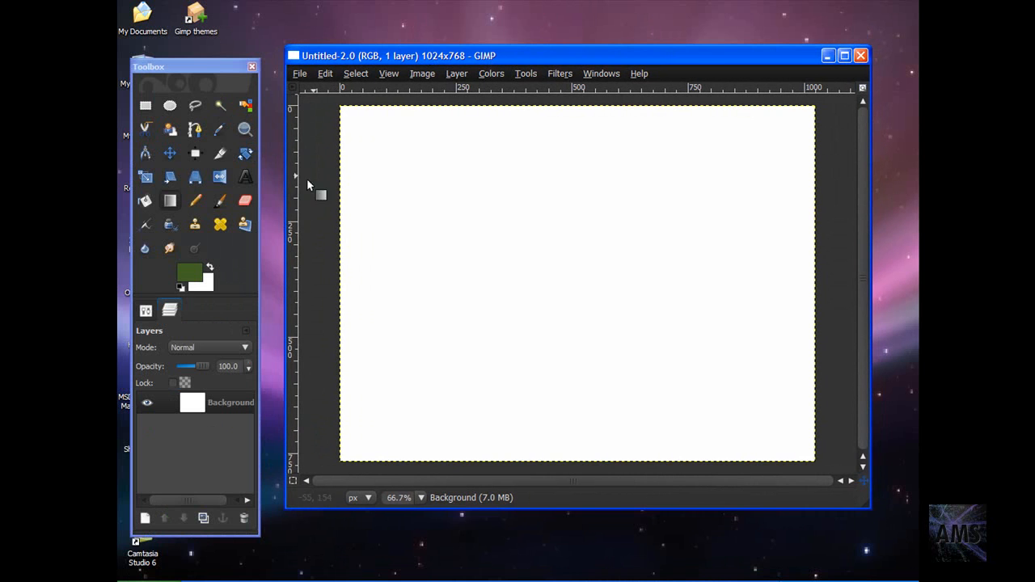
{"action": "mouse_move", "coordinate": [316, 179]}
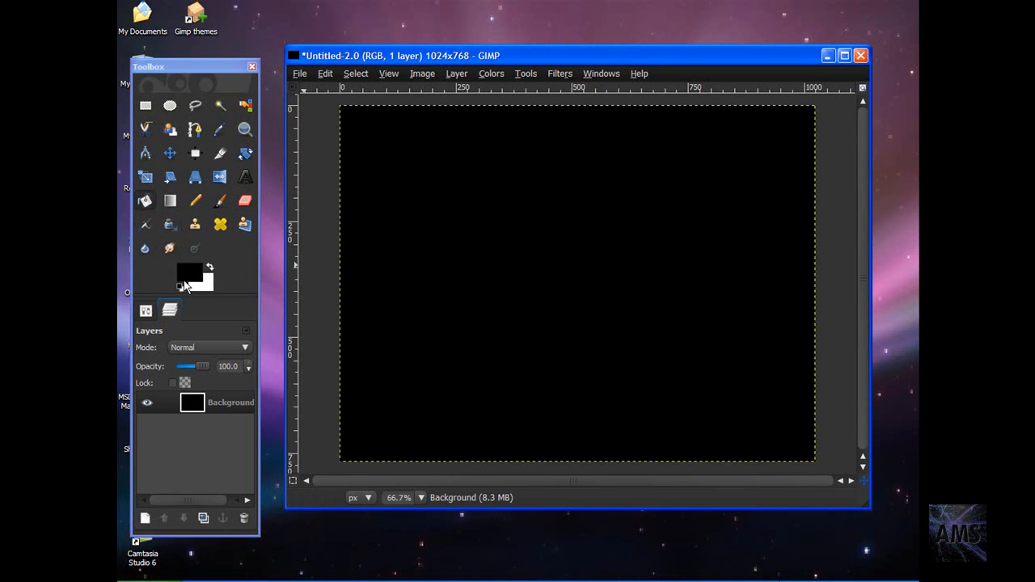
- Fill the canvas black, then set foreground to light green and background to dark green
{"action": "left_click", "coordinate": [189, 271]}
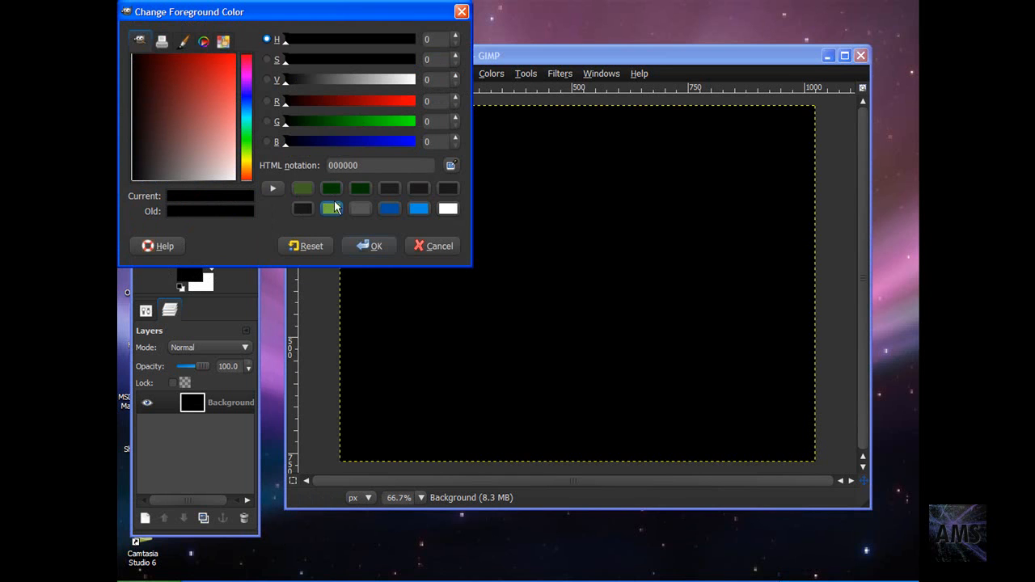
{"action": "mouse_move", "coordinate": [353, 215]}
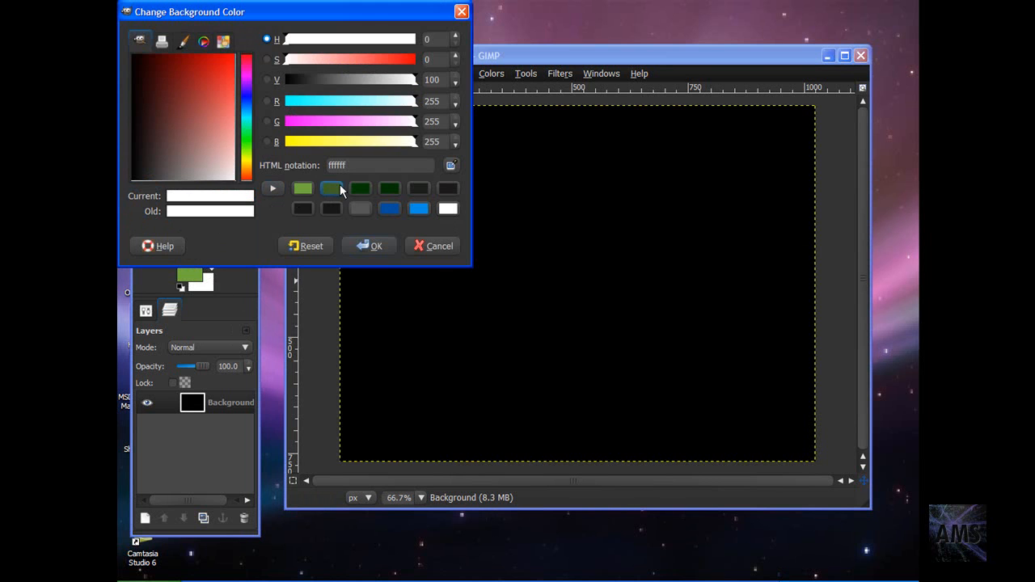
{"action": "left_click", "coordinate": [389, 188]}
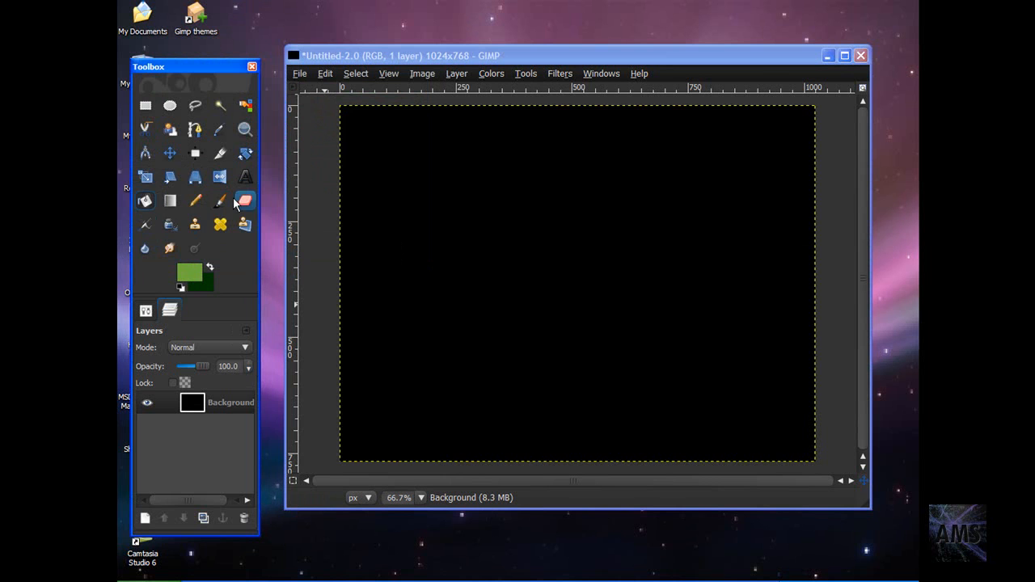
- Drag a Blend gradient from the top to bottom edge, light green to dark green
{"action": "left_click", "coordinate": [244, 201]}
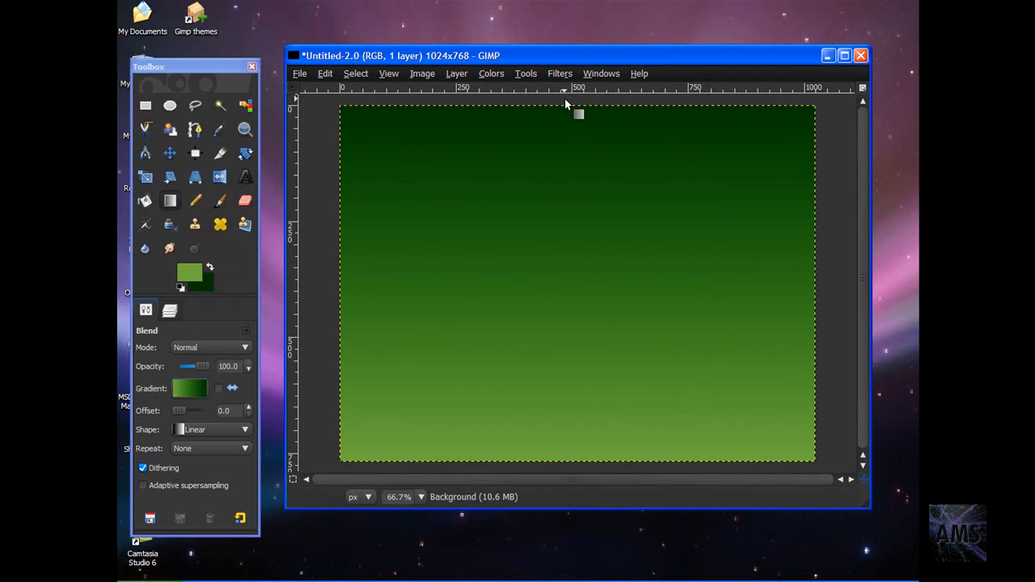
{"action": "left_click_drag", "start_coordinate": [564, 113], "coordinate": [576, 473]}
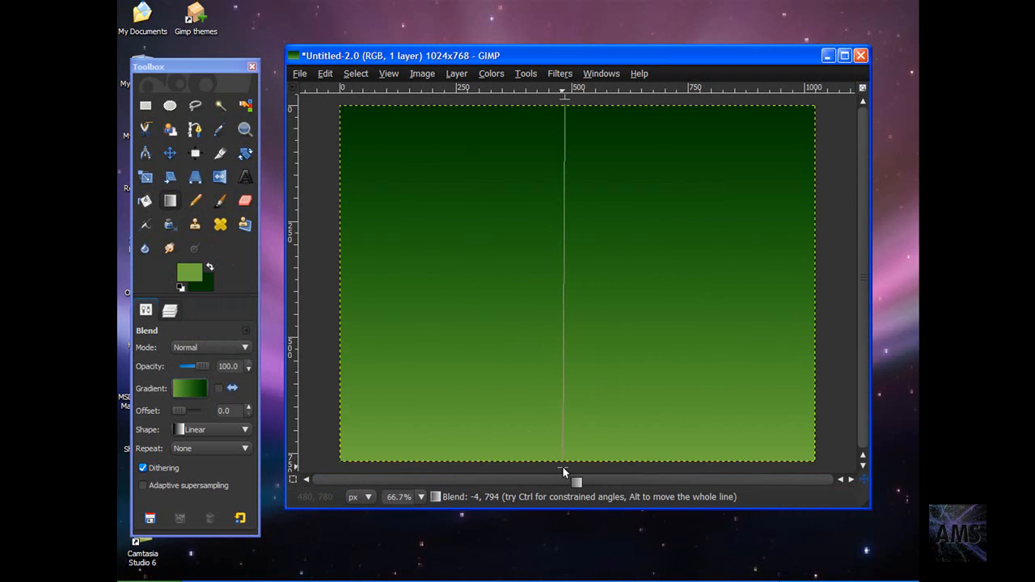
{"action": "left_click_drag", "start_coordinate": [564, 472], "coordinate": [566, 475]}
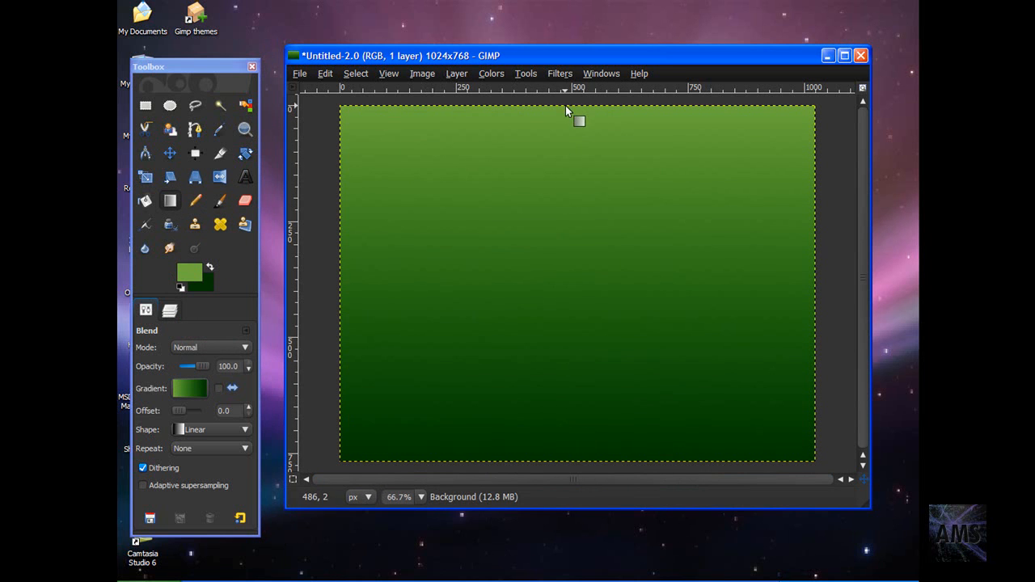
{"action": "left_click_drag", "start_coordinate": [566, 117], "coordinate": [570, 497]}
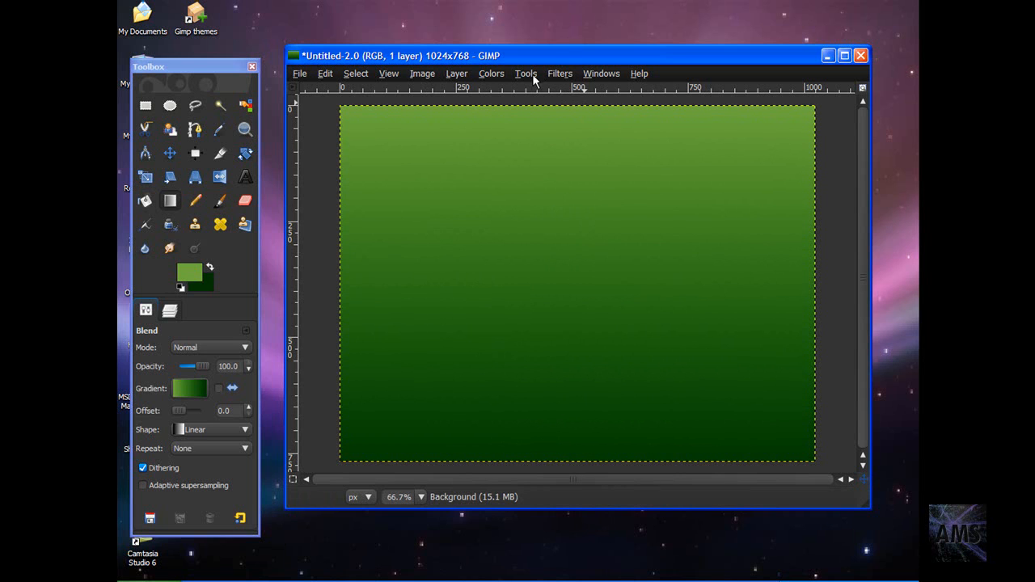
- Apply Lighting Effects with Glowing 0.70, Bright 0.50, Shiny 0.50 and Polished 3.00
{"action": "left_click", "coordinate": [559, 73]}
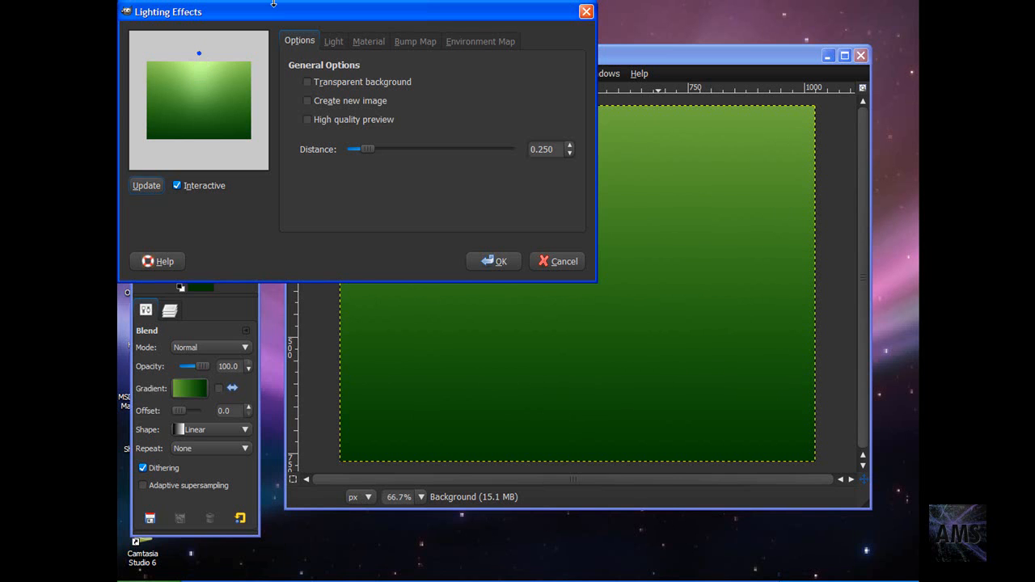
{"action": "left_click", "coordinate": [368, 41]}
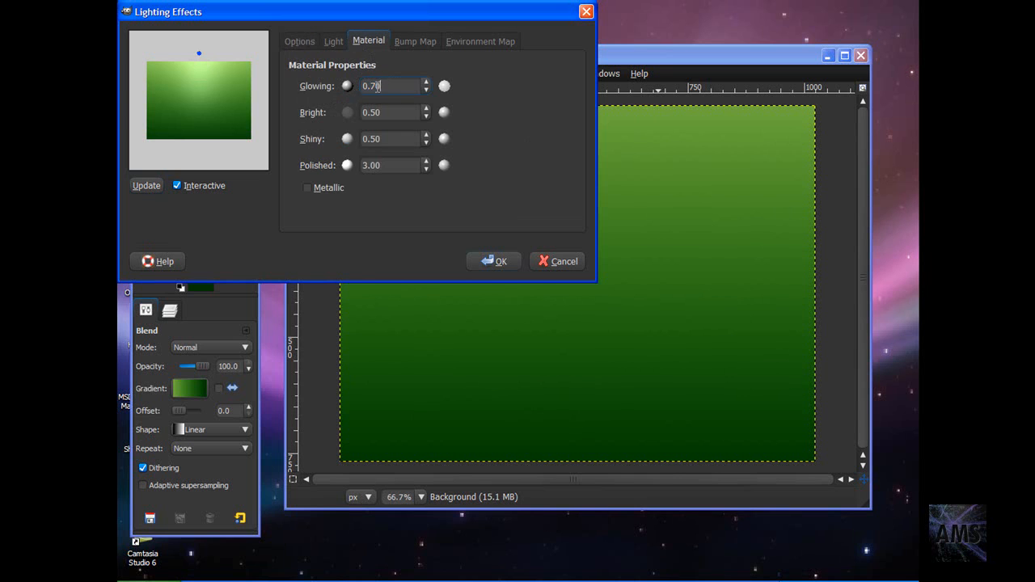
{"action": "left_click", "coordinate": [392, 112]}
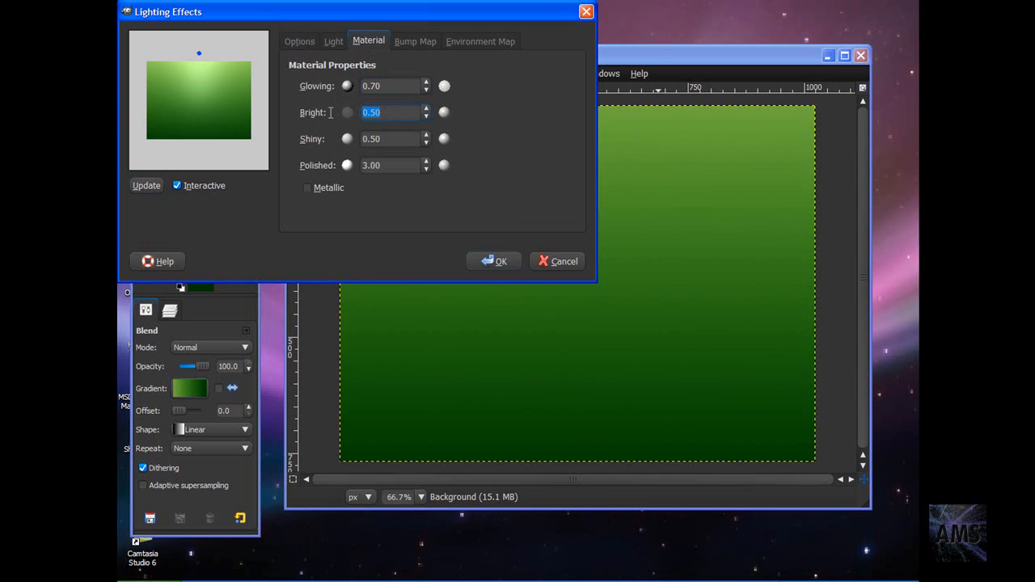
{"action": "left_click", "coordinate": [390, 139]}
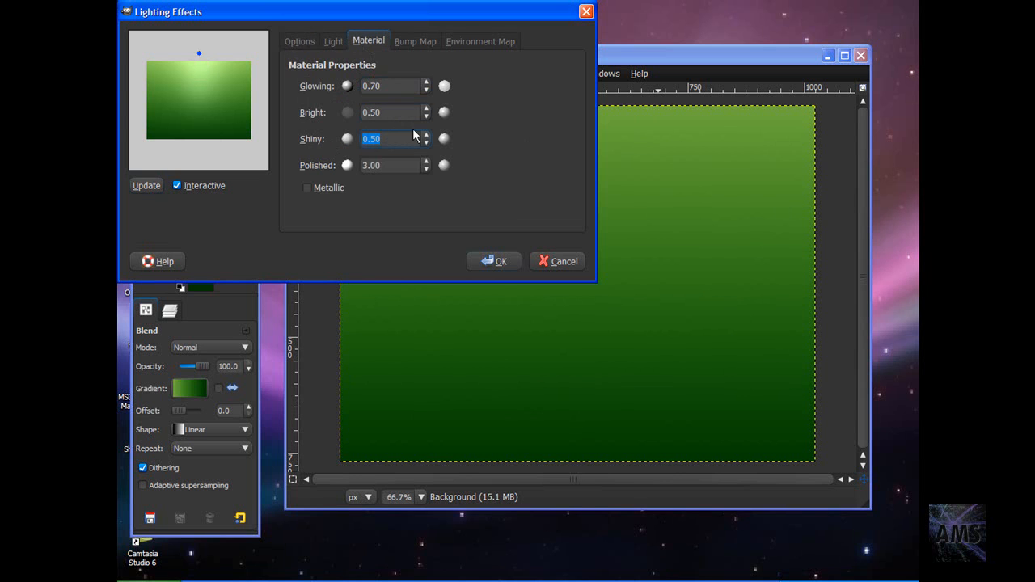
{"action": "left_click", "coordinate": [391, 165]}
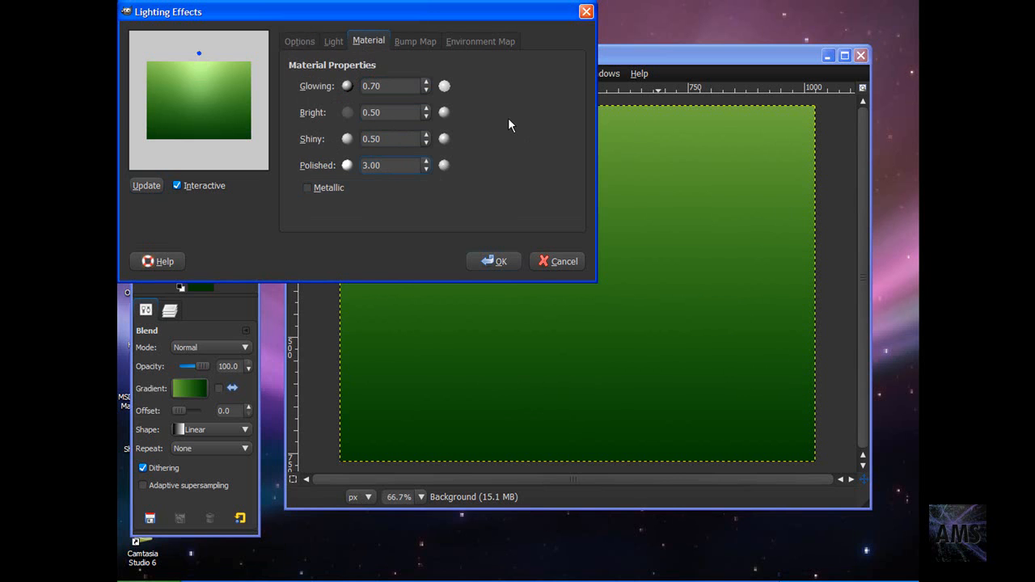
{"action": "left_click", "coordinate": [392, 165]}
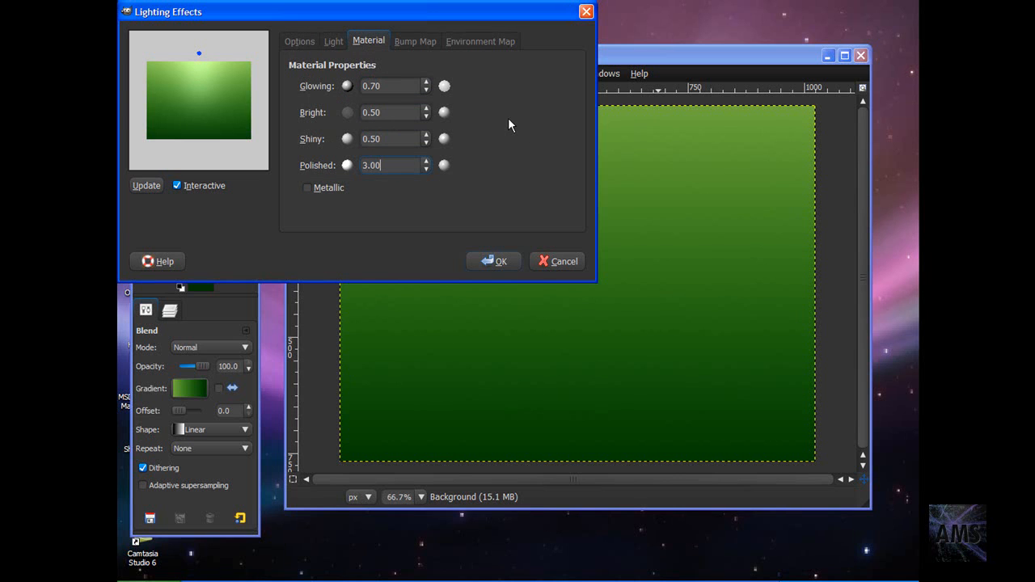
{"action": "left_click", "coordinate": [494, 260]}
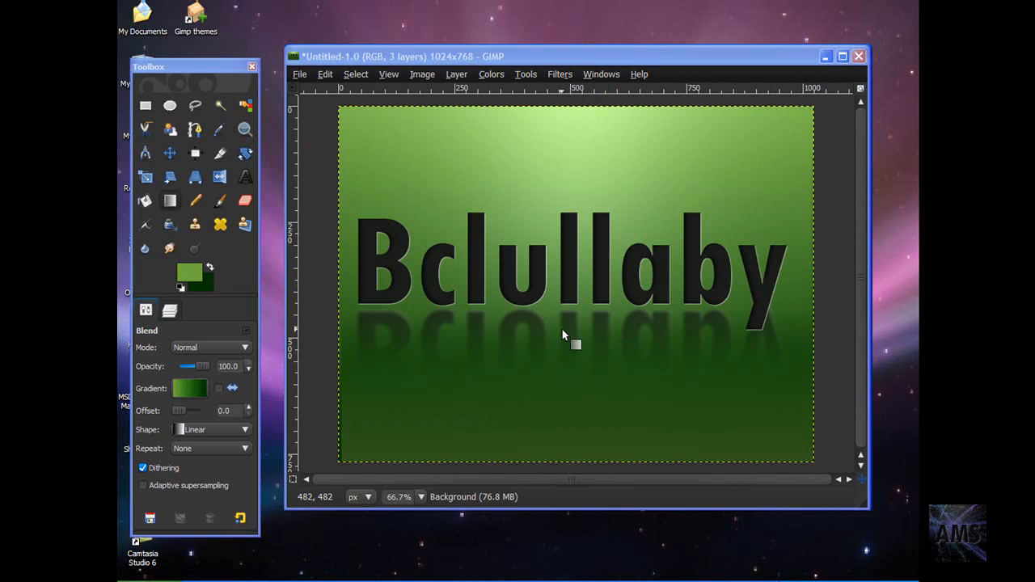
{"action": "mouse_move", "coordinate": [502, 380]}
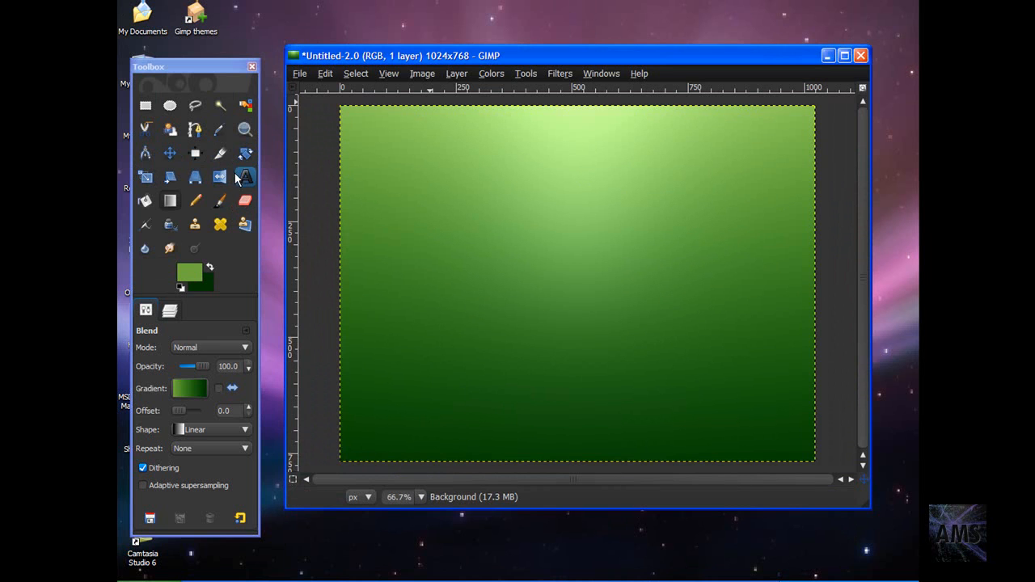
- Set up the Text tool with a bold condensed 300 px font and colour #141614
{"action": "left_click", "coordinate": [245, 176]}
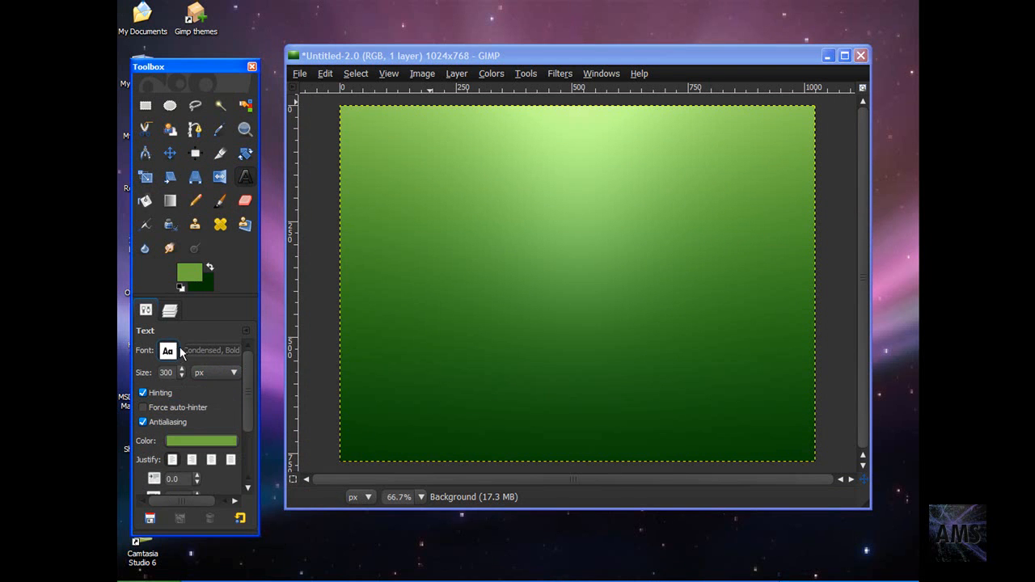
{"action": "left_click", "coordinate": [167, 350]}
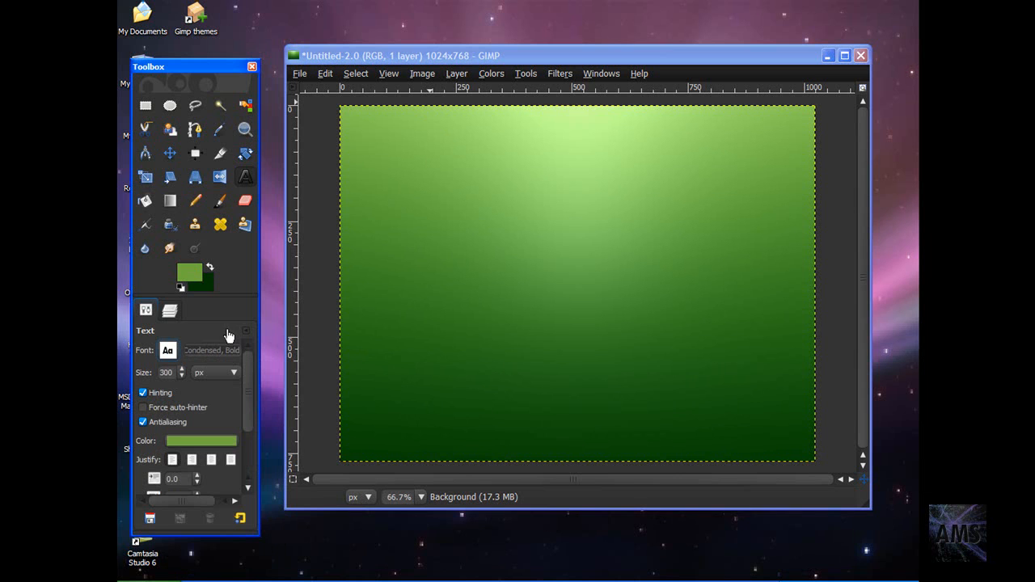
{"action": "mouse_move", "coordinate": [312, 415]}
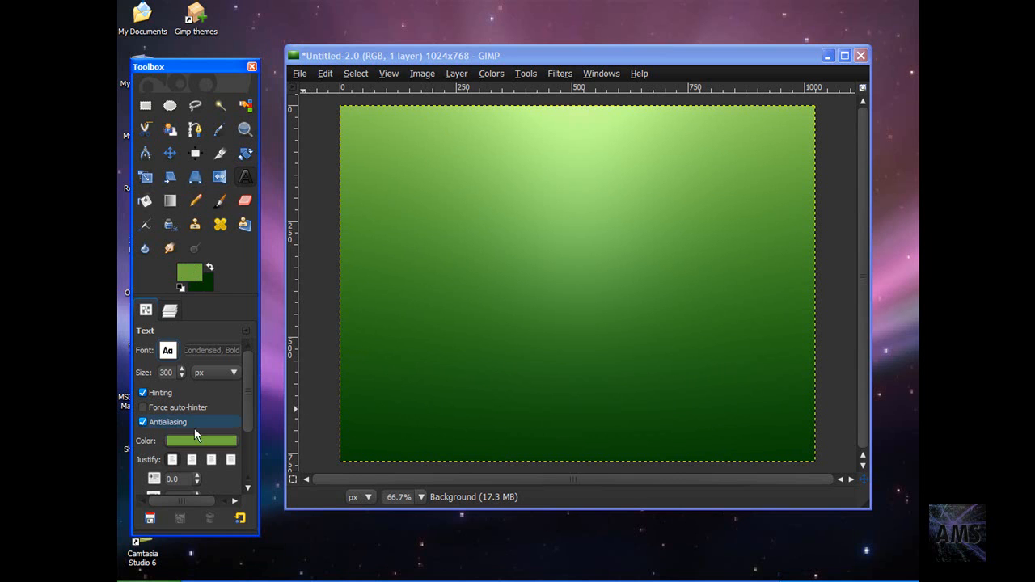
{"action": "left_click", "coordinate": [201, 440]}
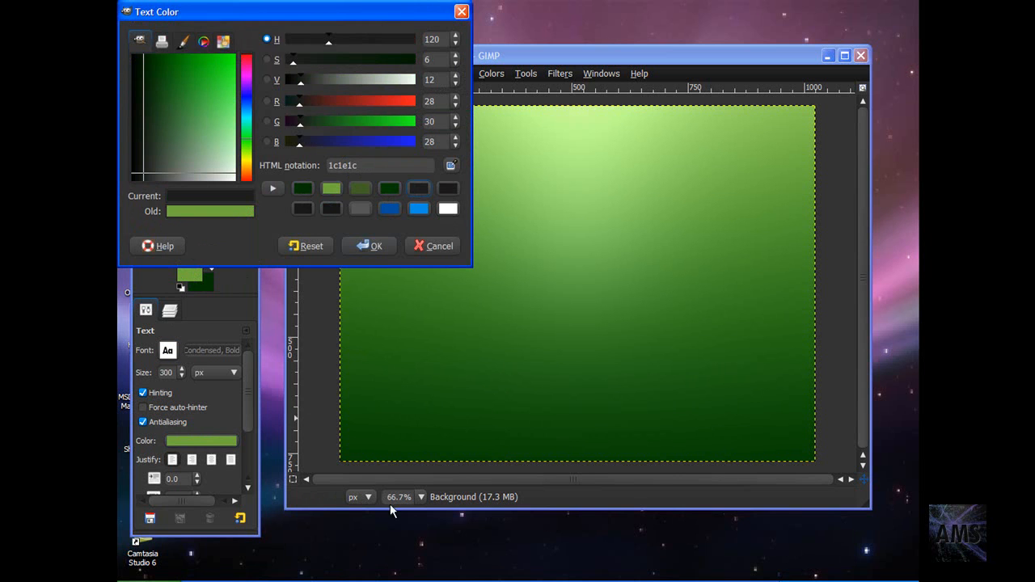
{"action": "left_click_drag", "start_coordinate": [301, 79], "coordinate": [306, 80]}
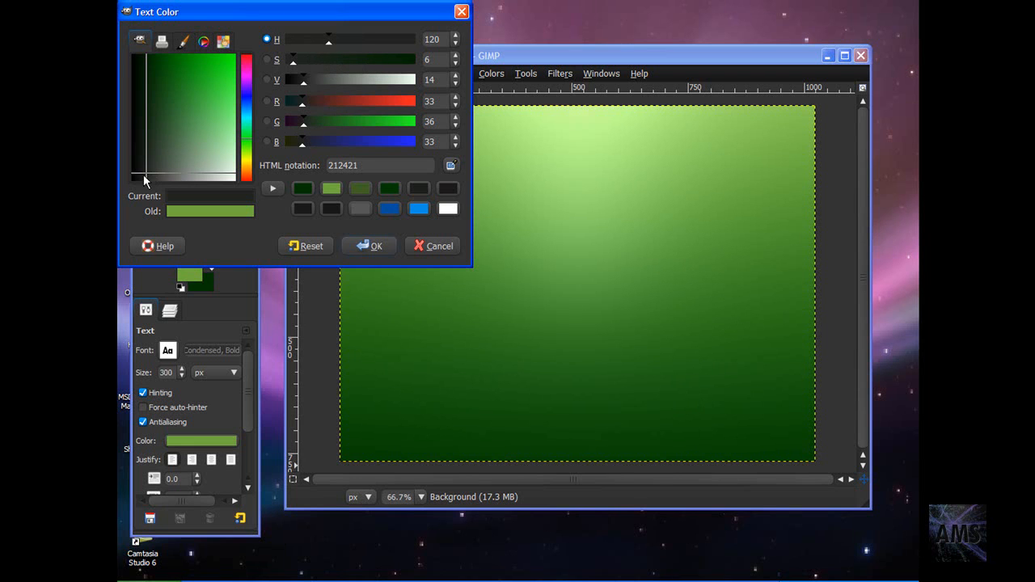
{"action": "left_click", "coordinate": [144, 172]}
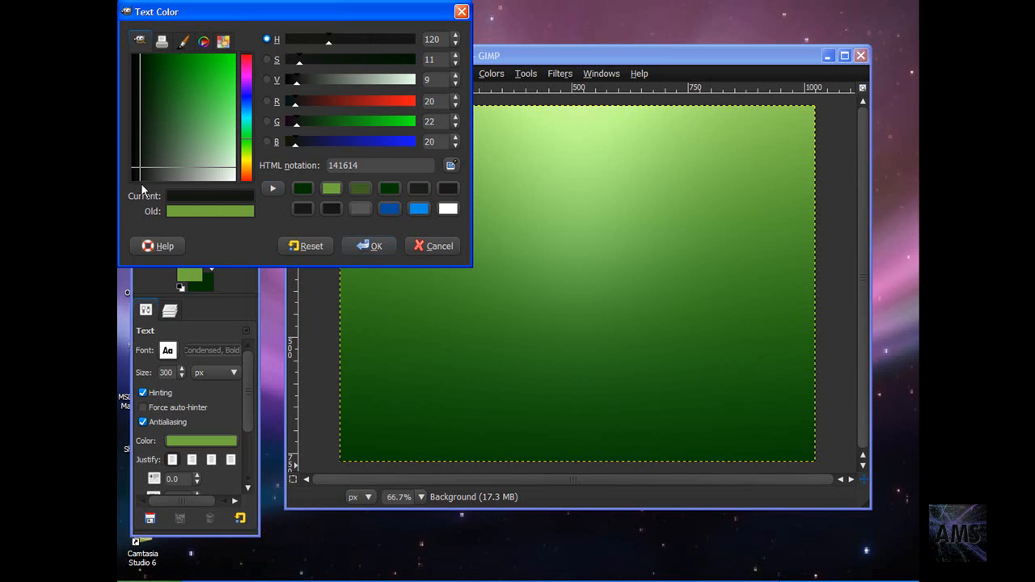
{"action": "left_click", "coordinate": [144, 168]}
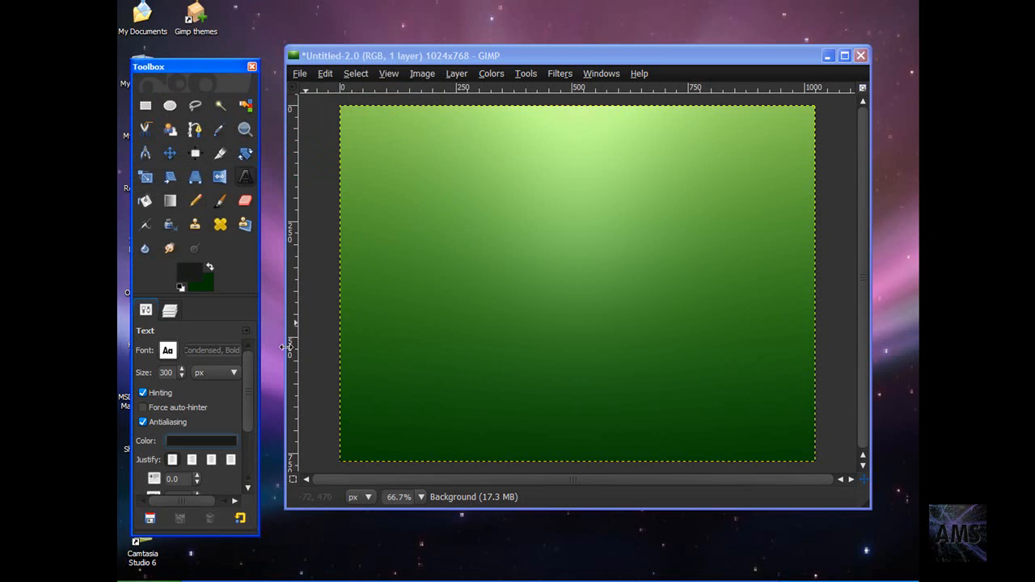
- Type the Bclullaby text on the canvas and reposition it
{"action": "left_click", "coordinate": [392, 230]}
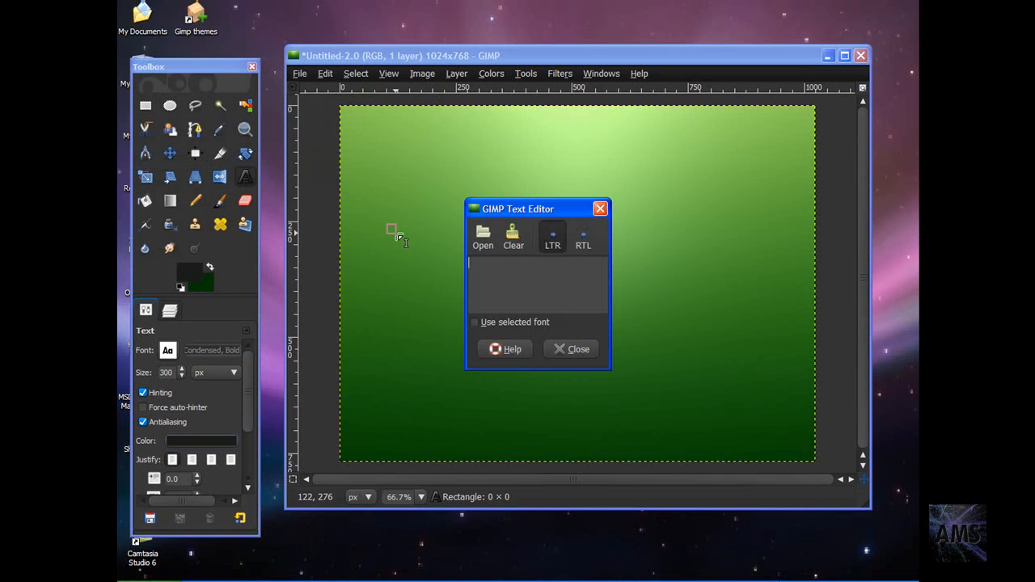
{"action": "type", "text": "Bclullaby"}
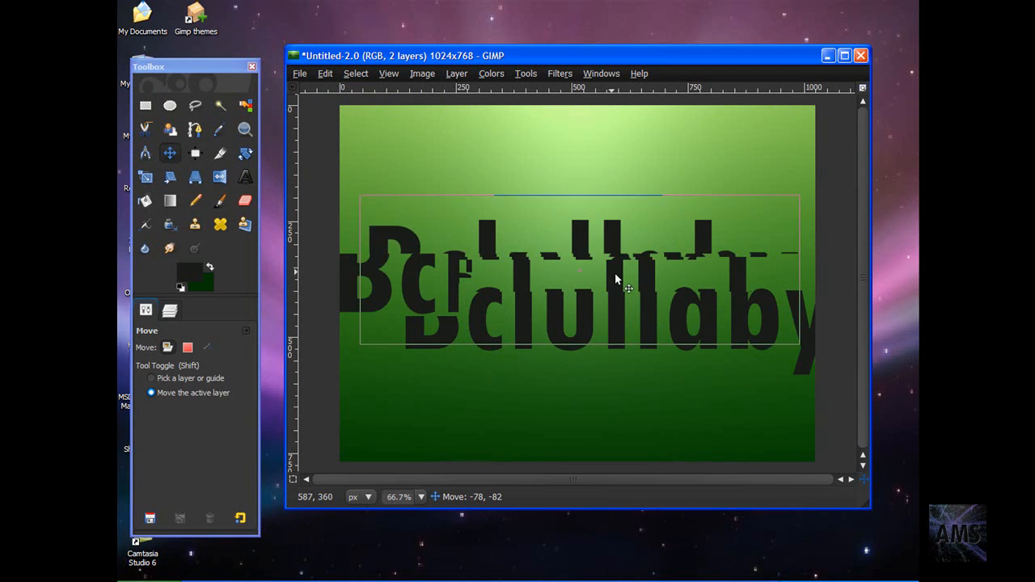
{"action": "left_click_drag", "start_coordinate": [626, 283], "coordinate": [628, 278]}
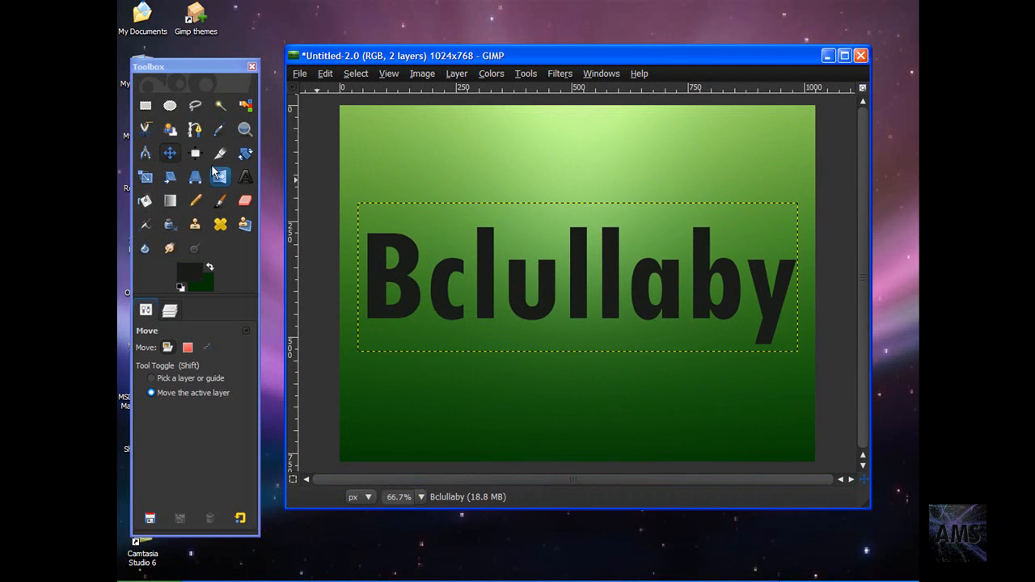
- Show the Layers list and select the Bclullaby text layer
{"action": "left_click", "coordinate": [170, 310]}
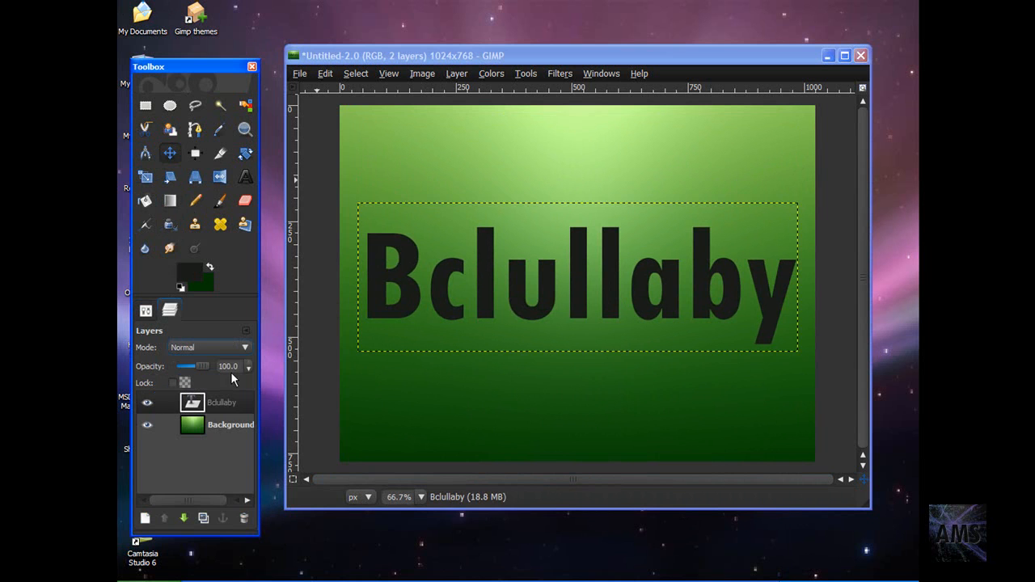
{"action": "left_click", "coordinate": [222, 402]}
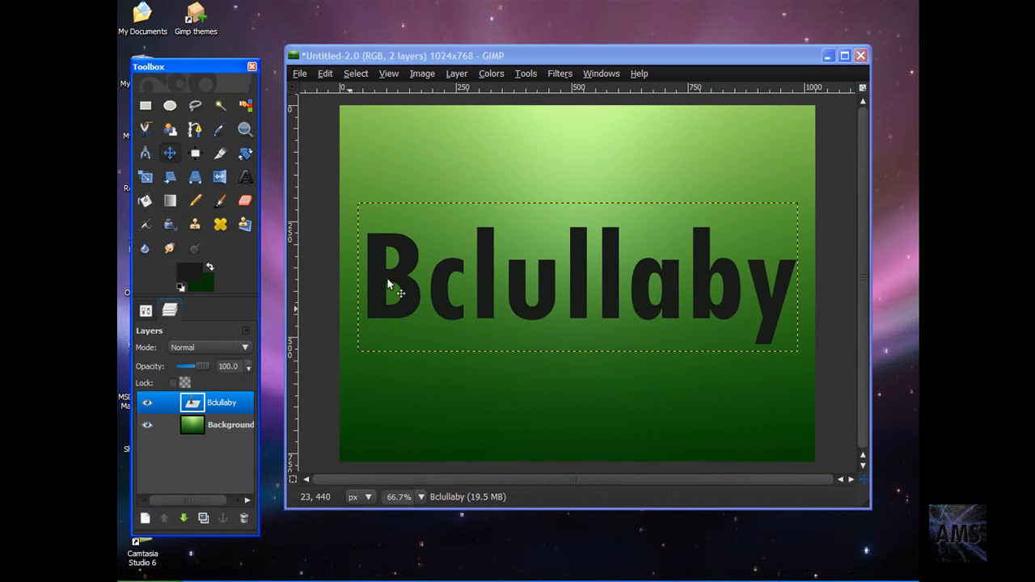
{"action": "left_click", "coordinate": [560, 73]}
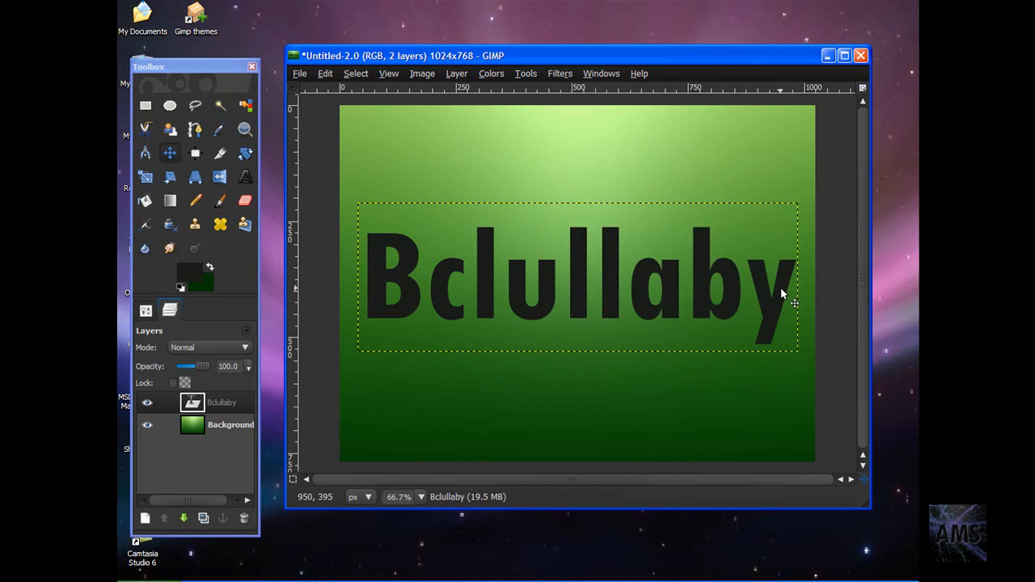
- Add a white drop shadow with offset 1,1, blur radius 2 and opacity 80
{"action": "left_click", "coordinate": [560, 73]}
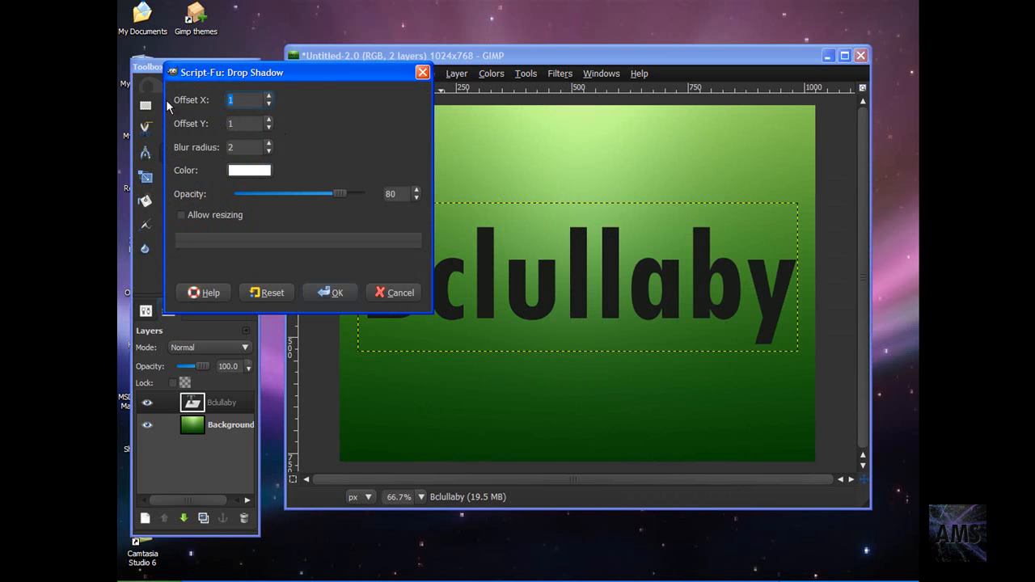
{"action": "left_click", "coordinate": [242, 123]}
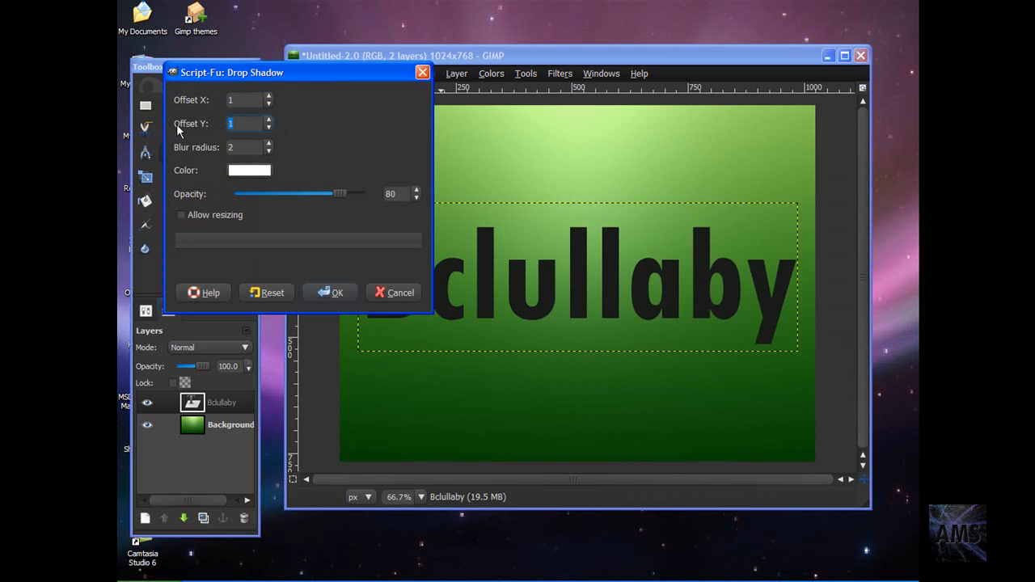
{"action": "left_click", "coordinate": [245, 147]}
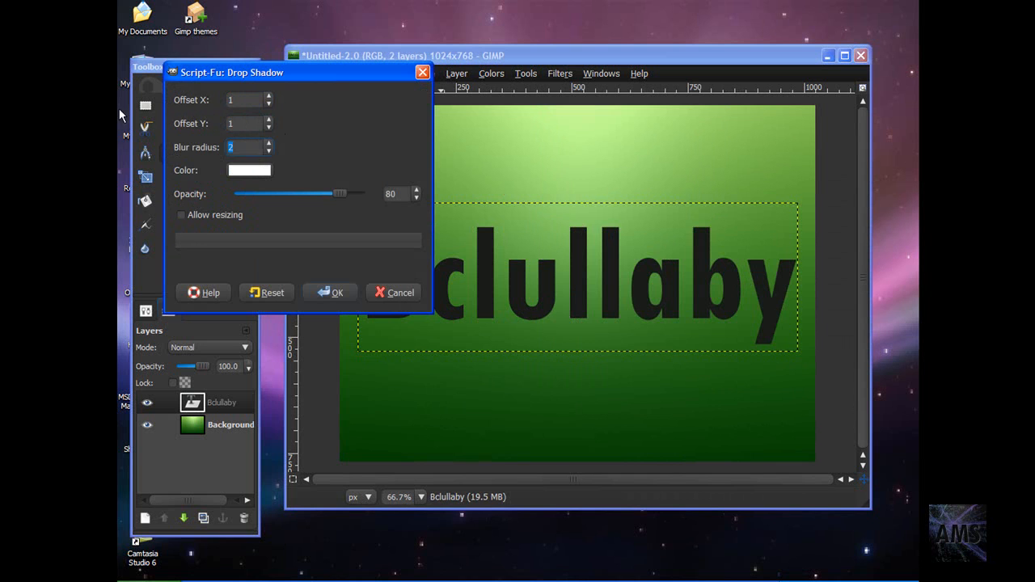
{"action": "left_click", "coordinate": [249, 170]}
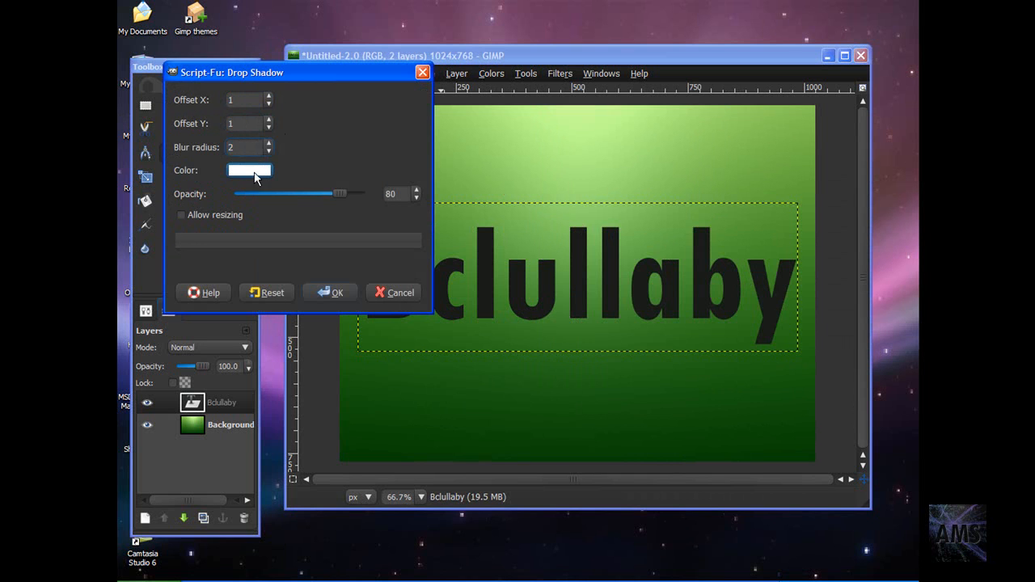
{"action": "left_click", "coordinate": [245, 147]}
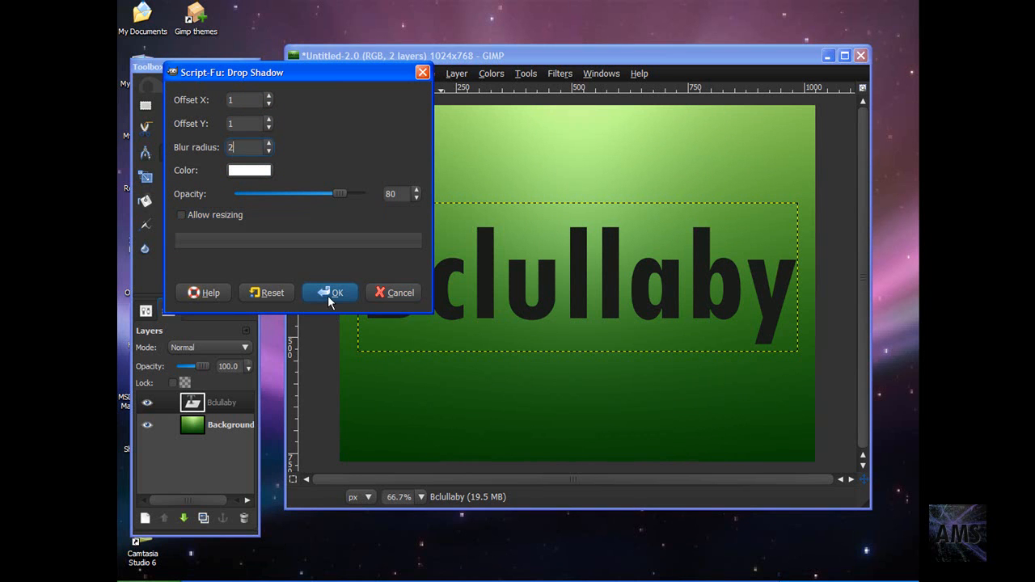
{"action": "left_click", "coordinate": [331, 292]}
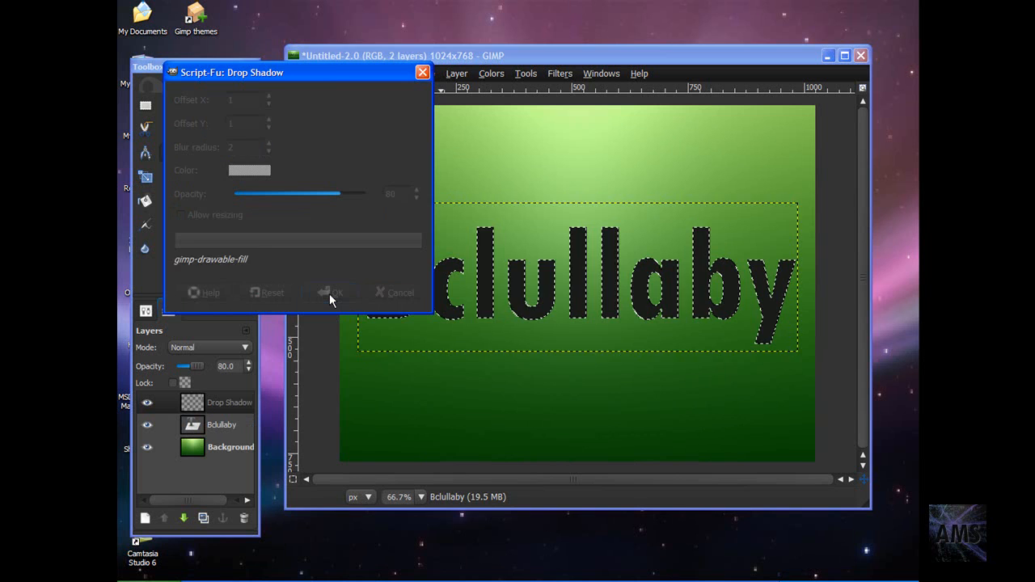
{"action": "left_click", "coordinate": [329, 292]}
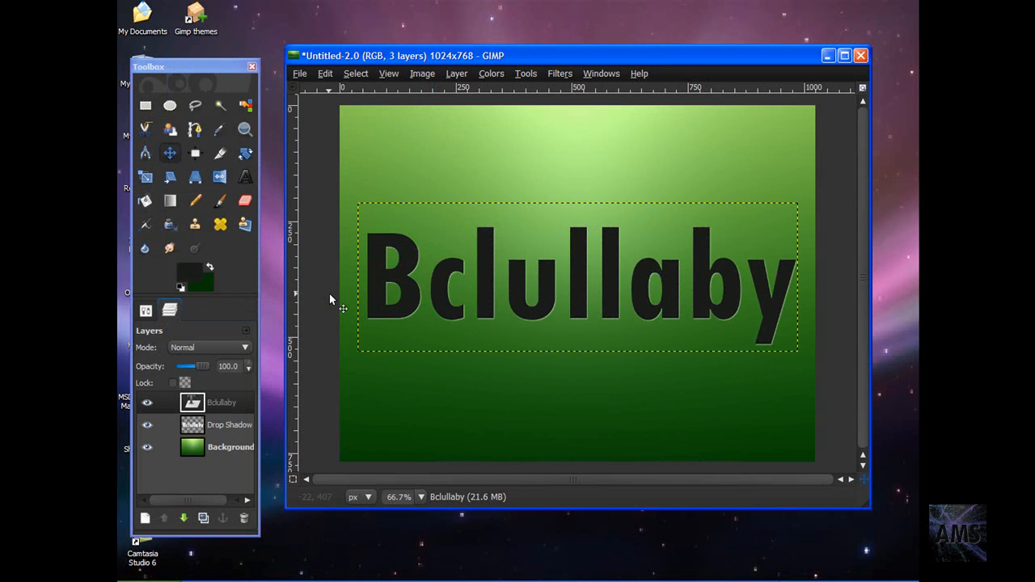
{"action": "mouse_move", "coordinate": [471, 273]}
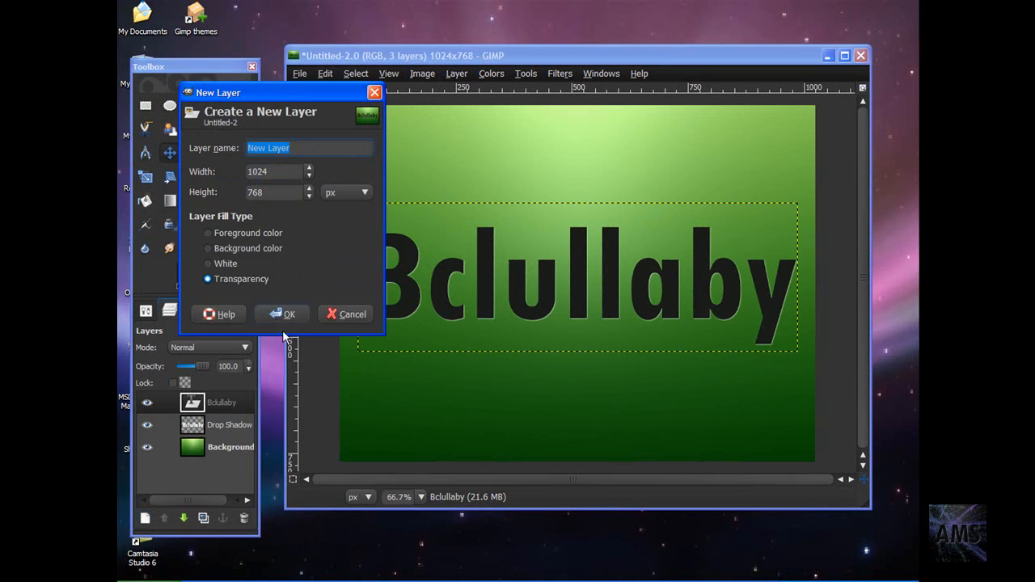
- Create a transparent layer named 'outline' and load the text's alpha as a selection
{"action": "left_click", "coordinate": [284, 314]}
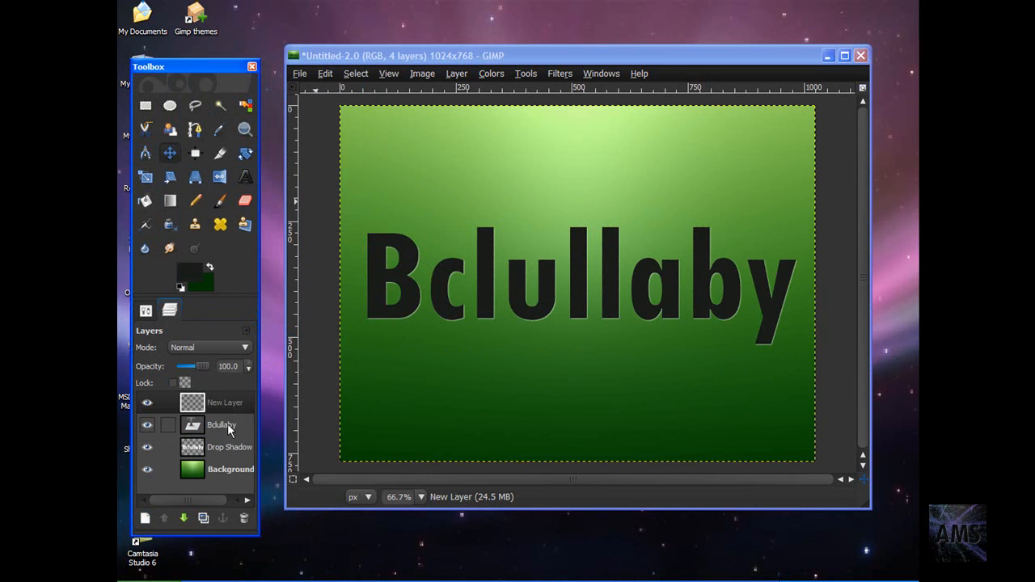
{"action": "left_click", "coordinate": [222, 424]}
{"action": "type", "text": "Outlin"}
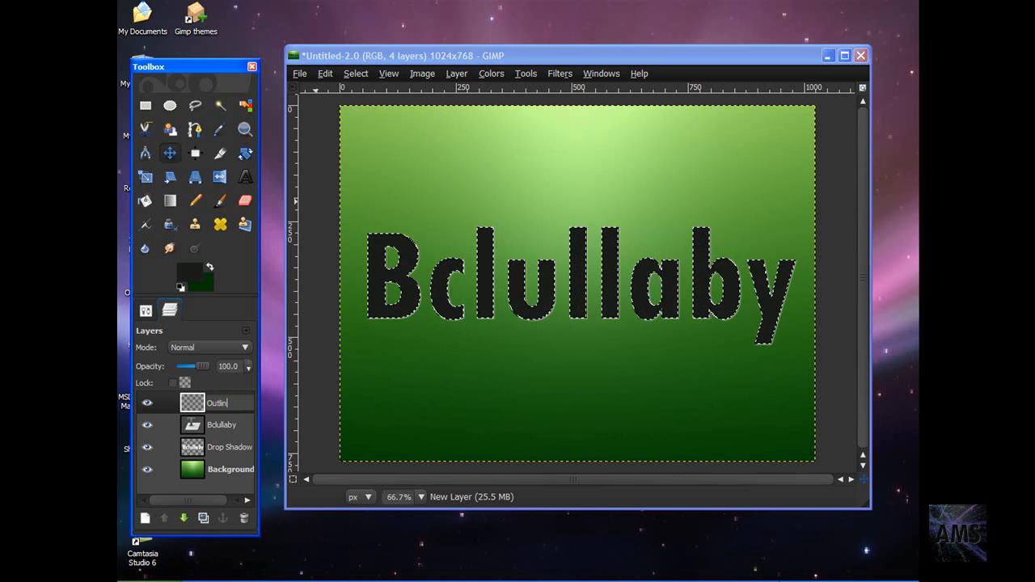
{"action": "left_click", "coordinate": [221, 424]}
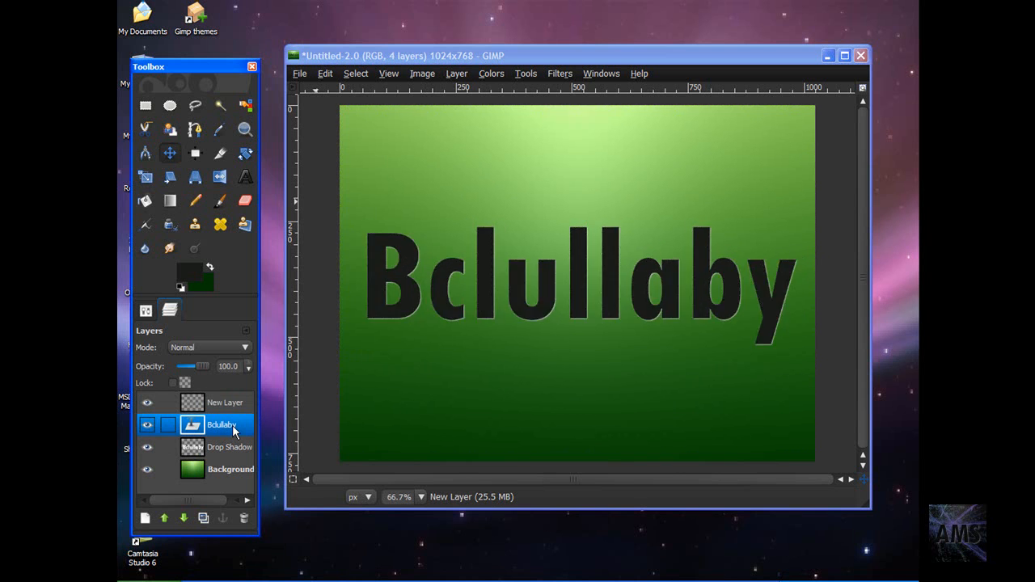
{"action": "left_click", "coordinate": [225, 402]}
{"action": "type", "text": "outli"}
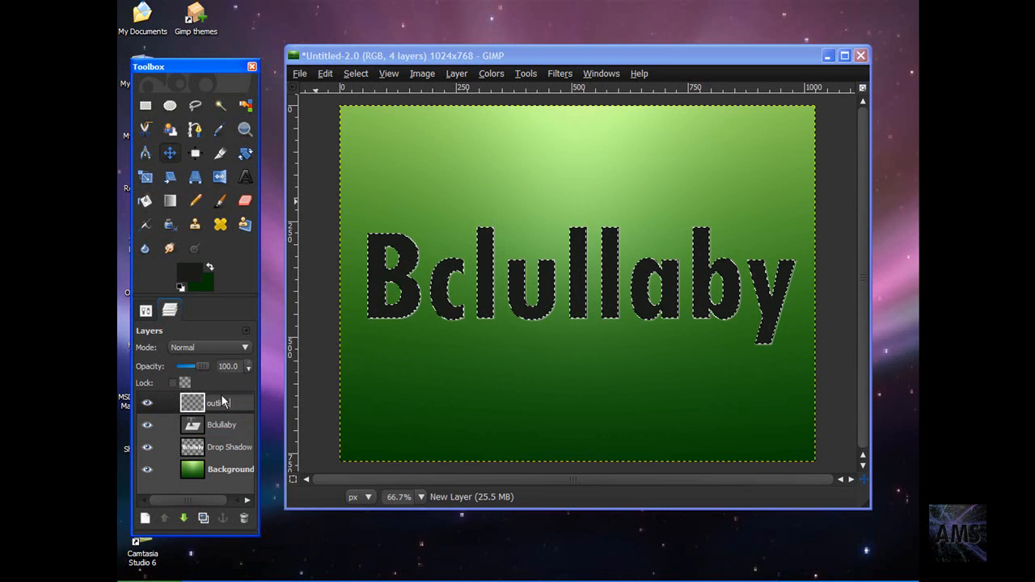
{"action": "left_click", "coordinate": [218, 402]}
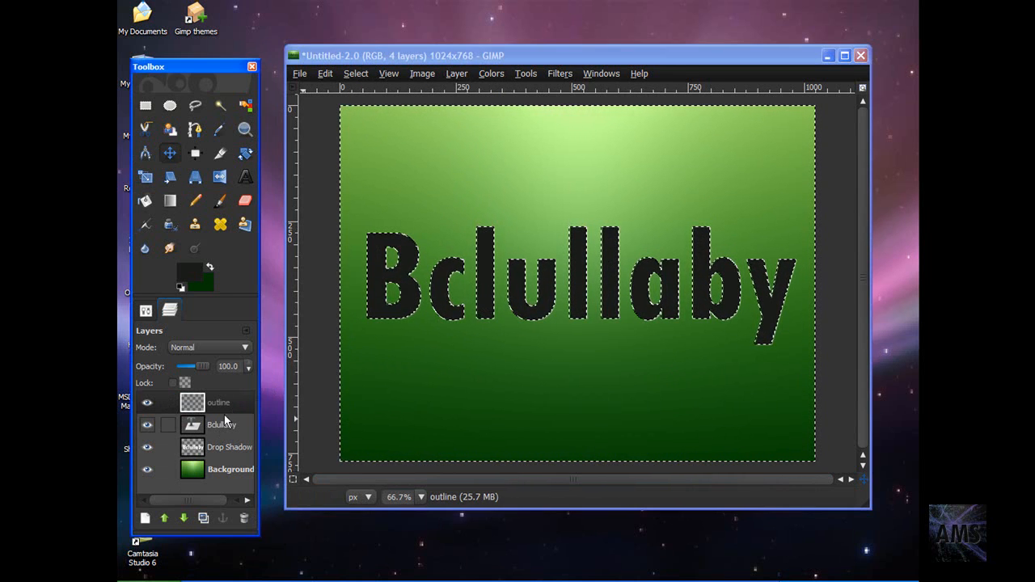
{"action": "left_click", "coordinate": [219, 402]}
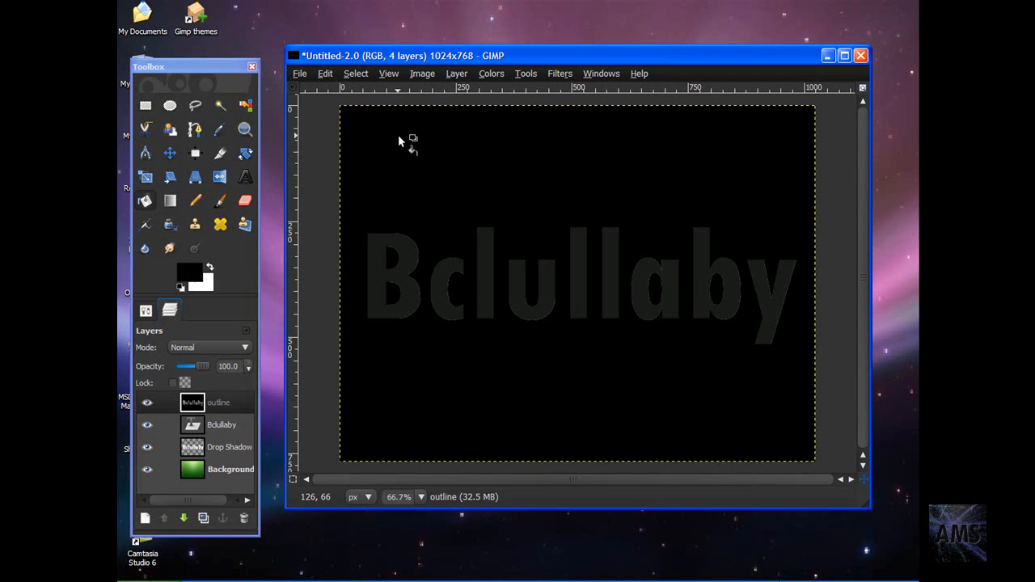
{"action": "mouse_move", "coordinate": [659, 389]}
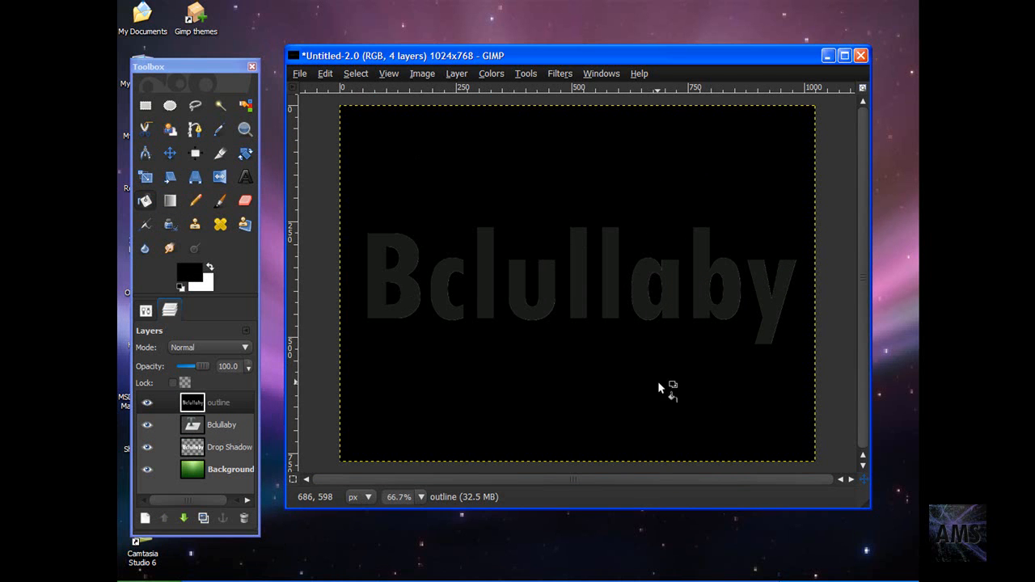
{"action": "mouse_move", "coordinate": [421, 275]}
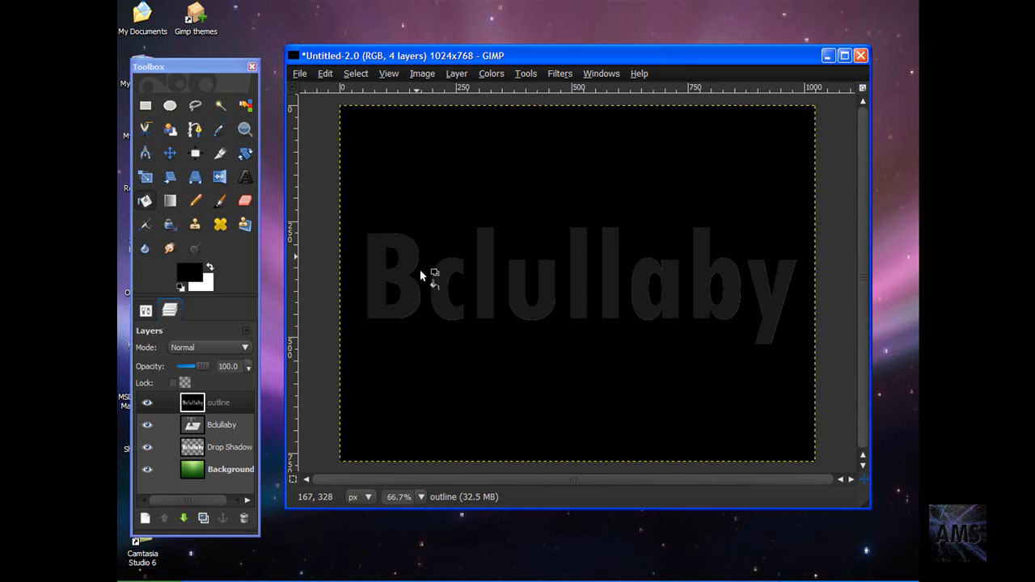
{"action": "mouse_move", "coordinate": [712, 243]}
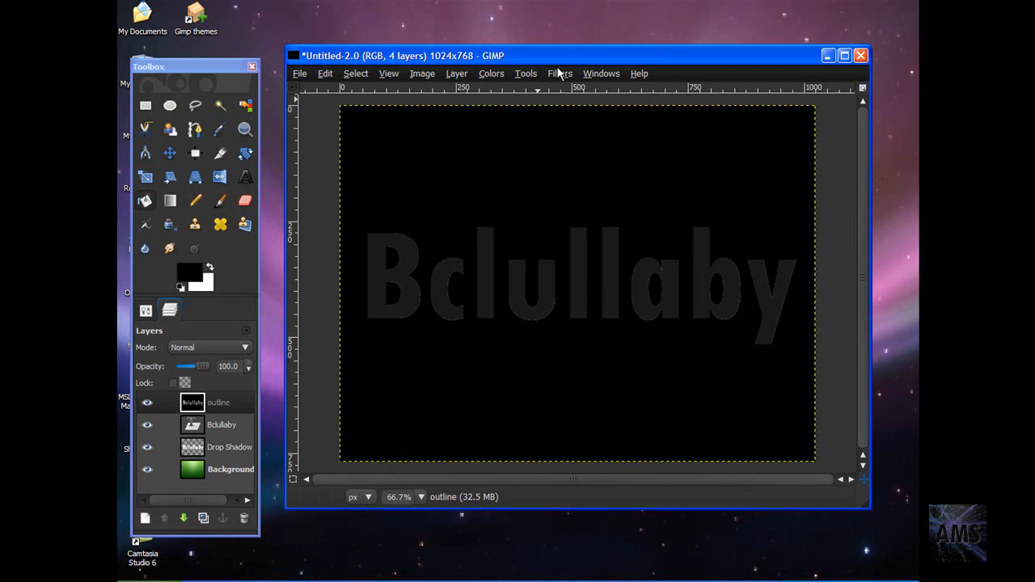
- Apply a 12 px Gaussian blur to the outline layer
{"action": "left_click", "coordinate": [560, 73]}
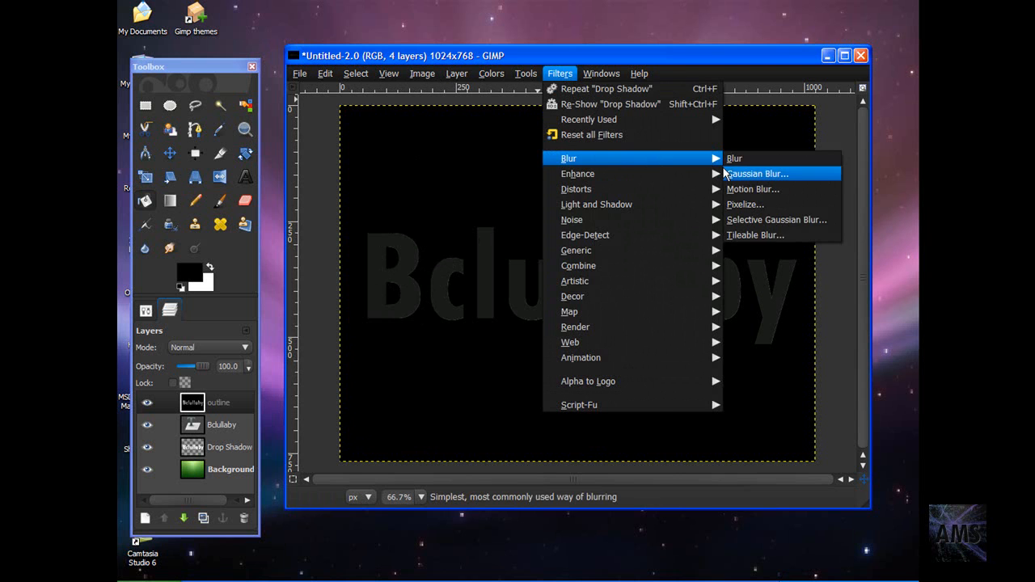
{"action": "left_click", "coordinate": [756, 173]}
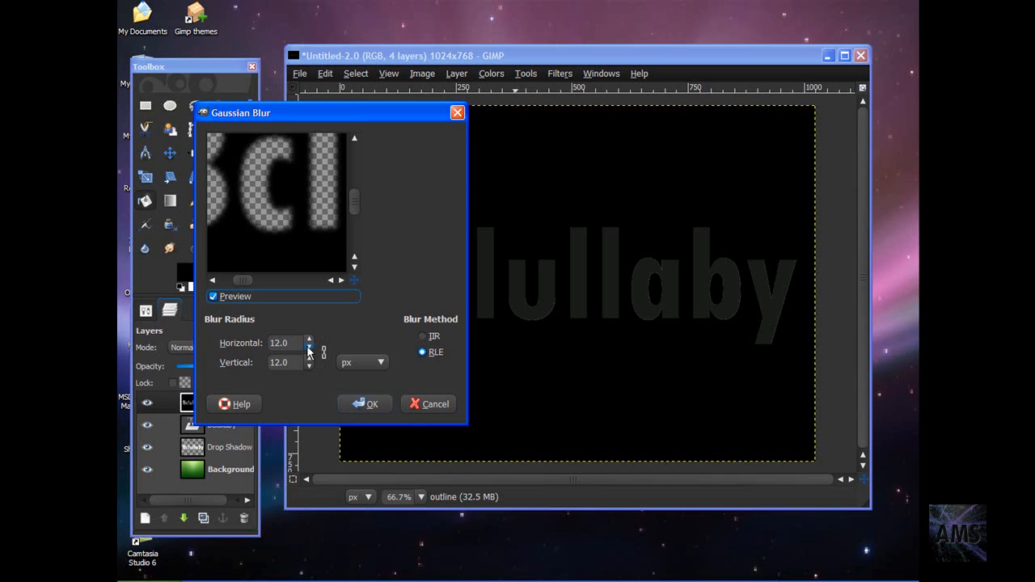
{"action": "left_click", "coordinate": [364, 404]}
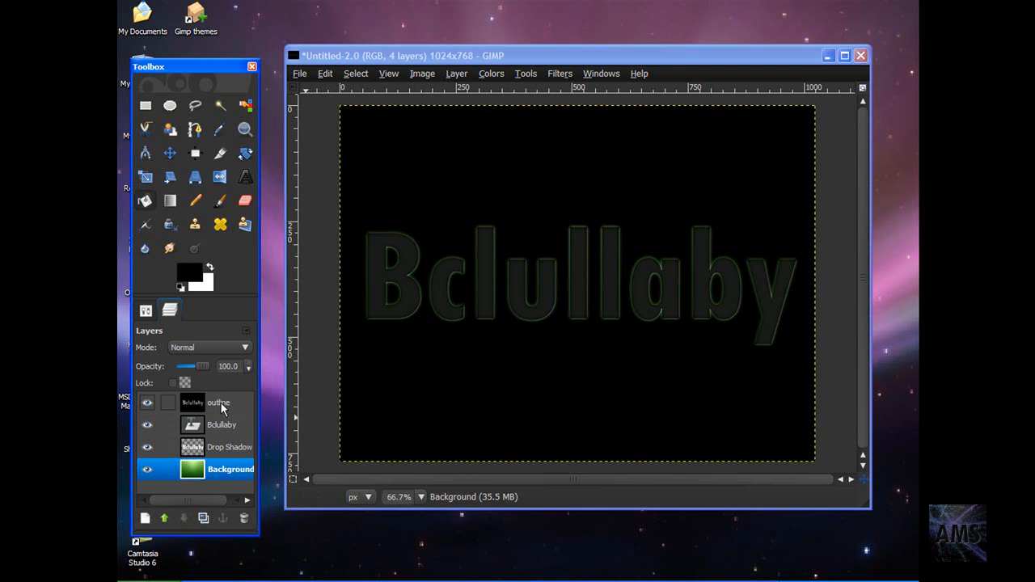
- Lower the outline layer's opacity to 52.6 and clear the letter selection
{"action": "left_click_drag", "start_coordinate": [206, 367], "coordinate": [190, 366]}
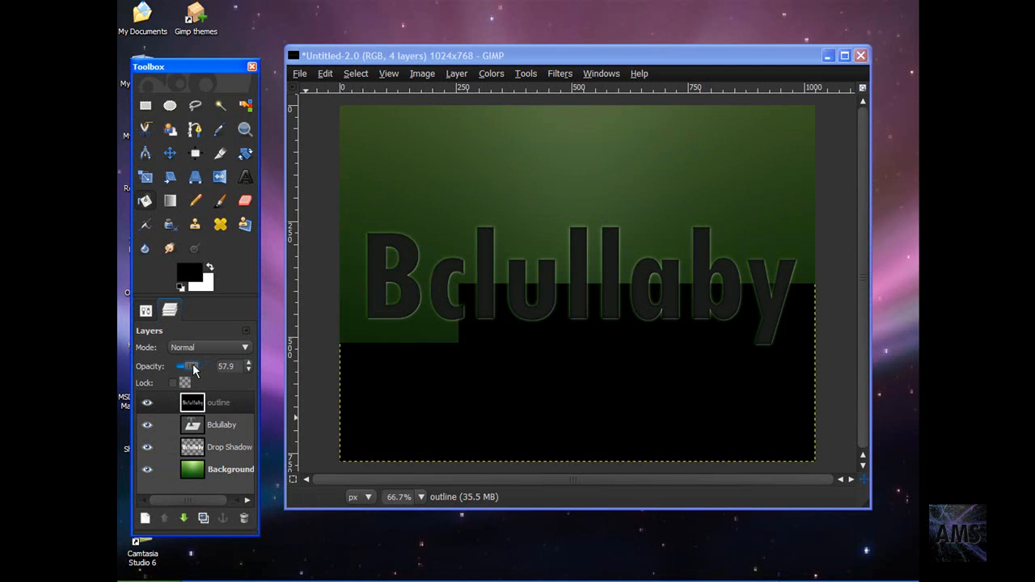
{"action": "left_click_drag", "start_coordinate": [194, 366], "coordinate": [190, 366]}
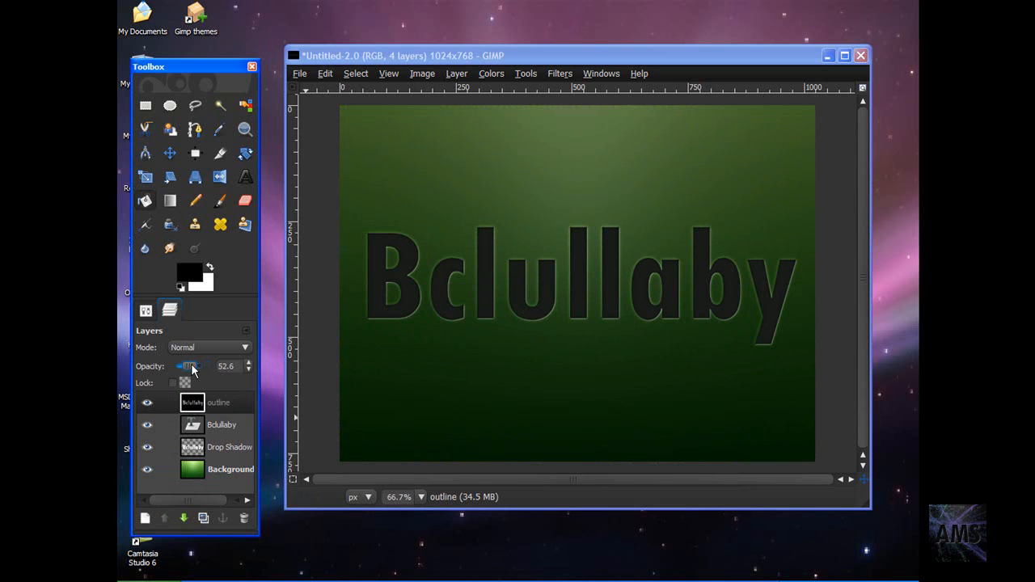
{"action": "left_click", "coordinate": [169, 153]}
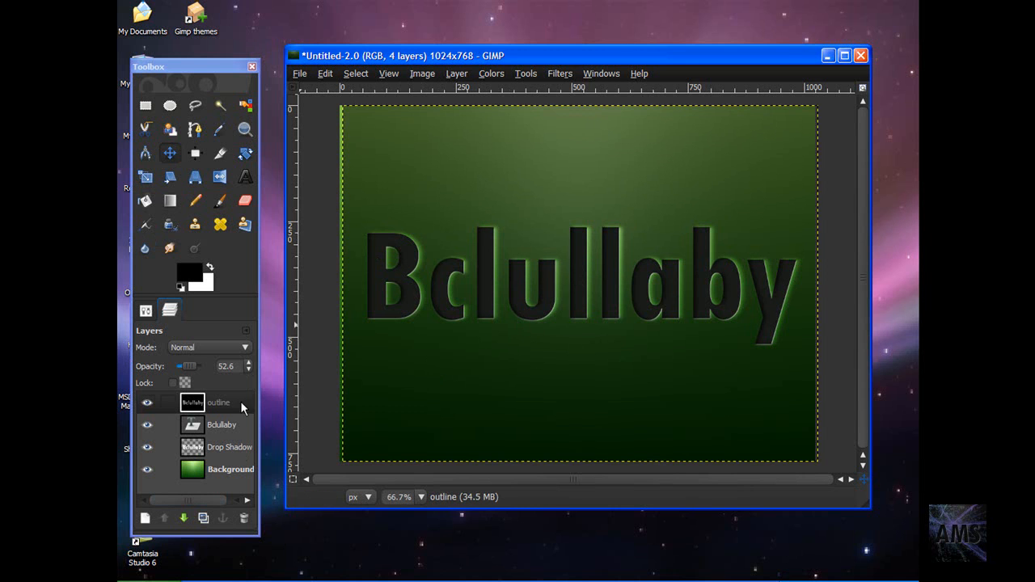
{"action": "right_click", "coordinate": [221, 425]}
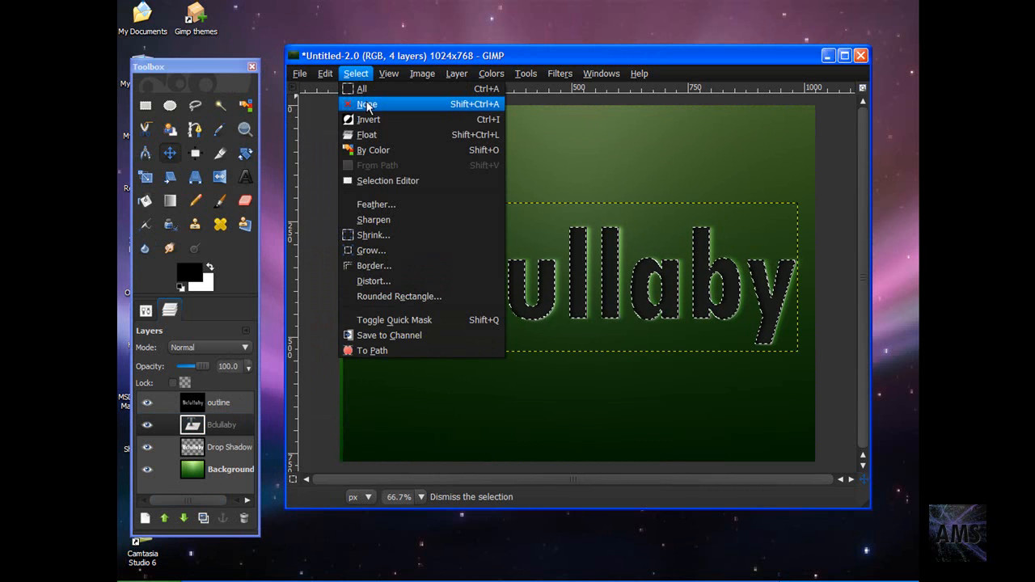
{"action": "left_click", "coordinate": [367, 103]}
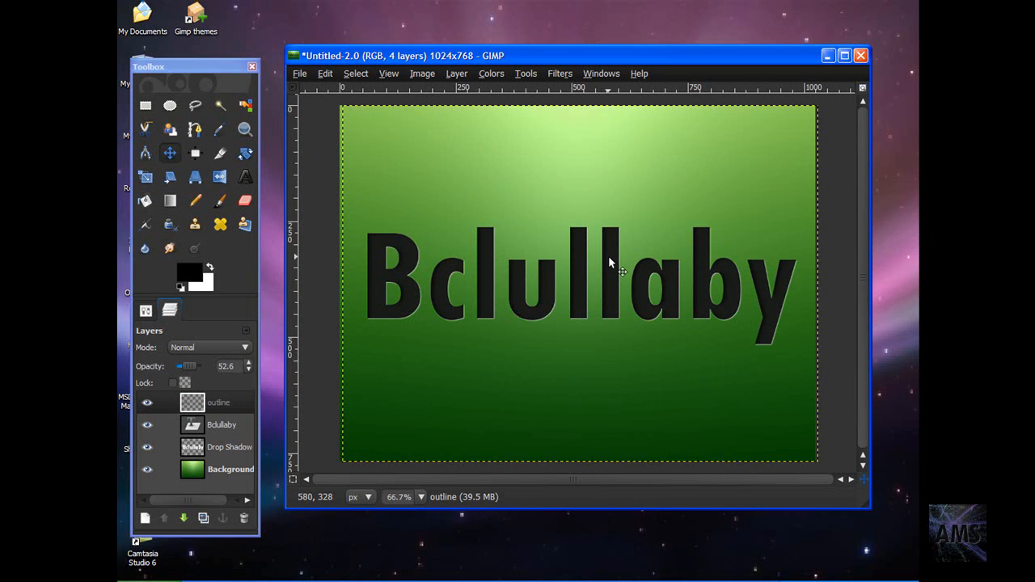
{"action": "mouse_move", "coordinate": [408, 233]}
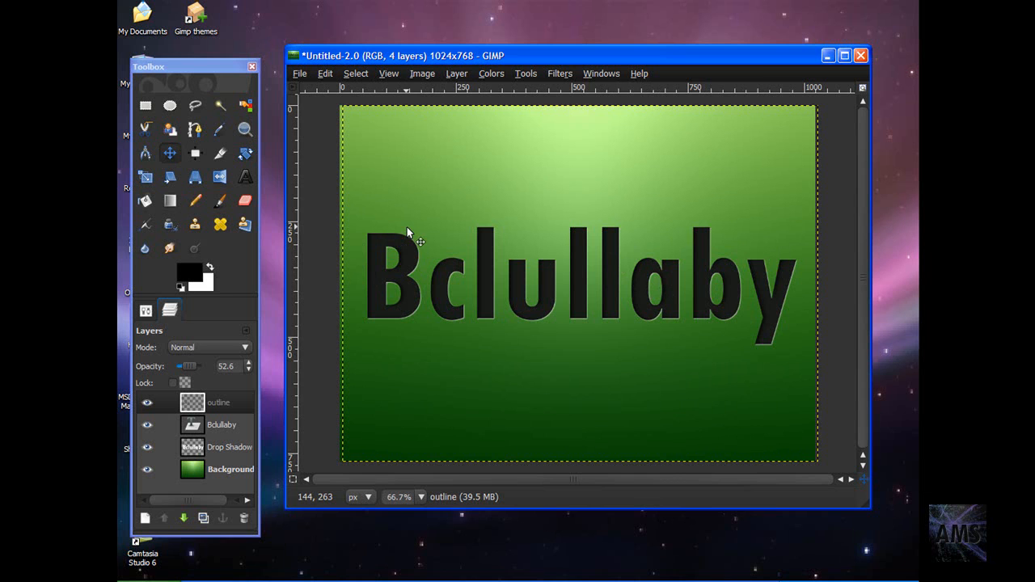
{"action": "mouse_move", "coordinate": [526, 224]}
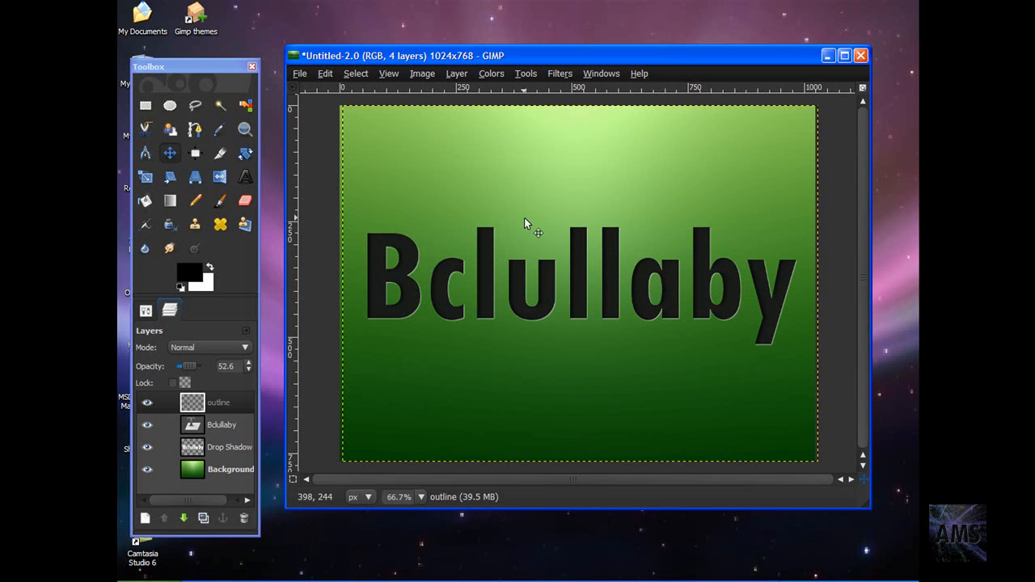
{"action": "mouse_move", "coordinate": [592, 195]}
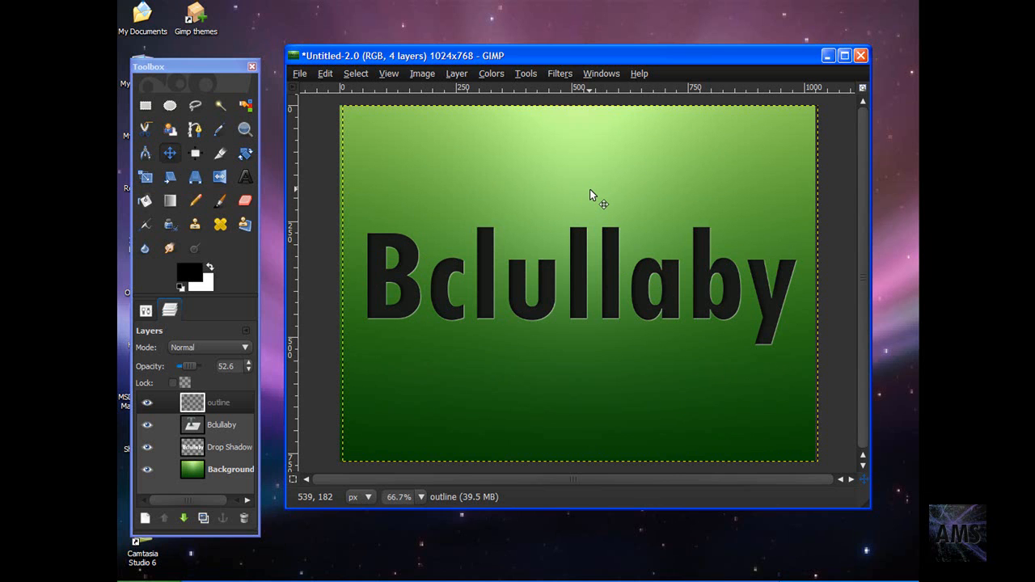
{"action": "mouse_move", "coordinate": [509, 473]}
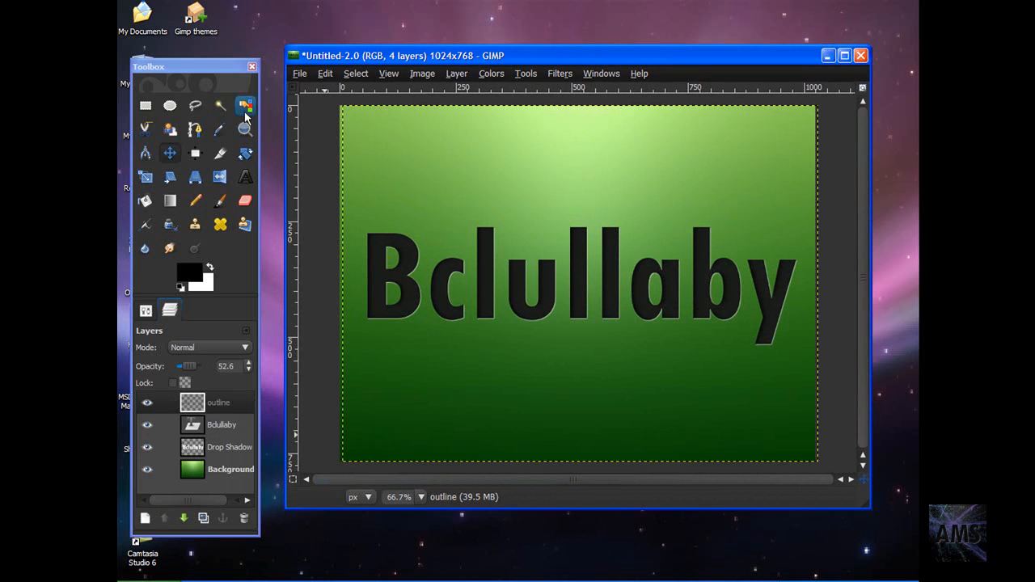
- Merge the text onto its shadow as 'Text', duplicate it, and flip the copy vertically
{"action": "right_click", "coordinate": [218, 402]}
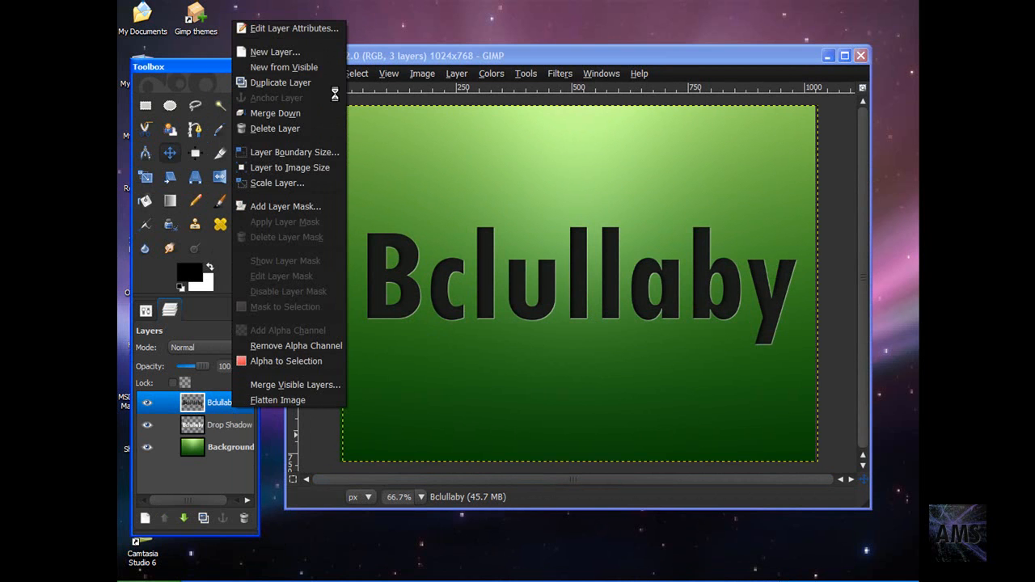
{"action": "left_click", "coordinate": [275, 128]}
{"action": "type", "text": "Te"}
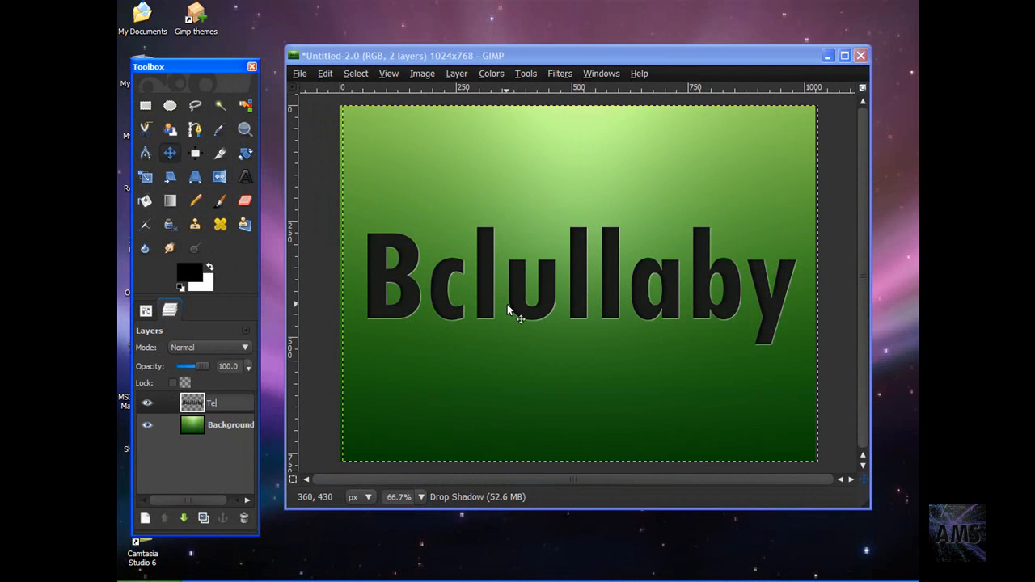
{"action": "left_click", "coordinate": [227, 402]}
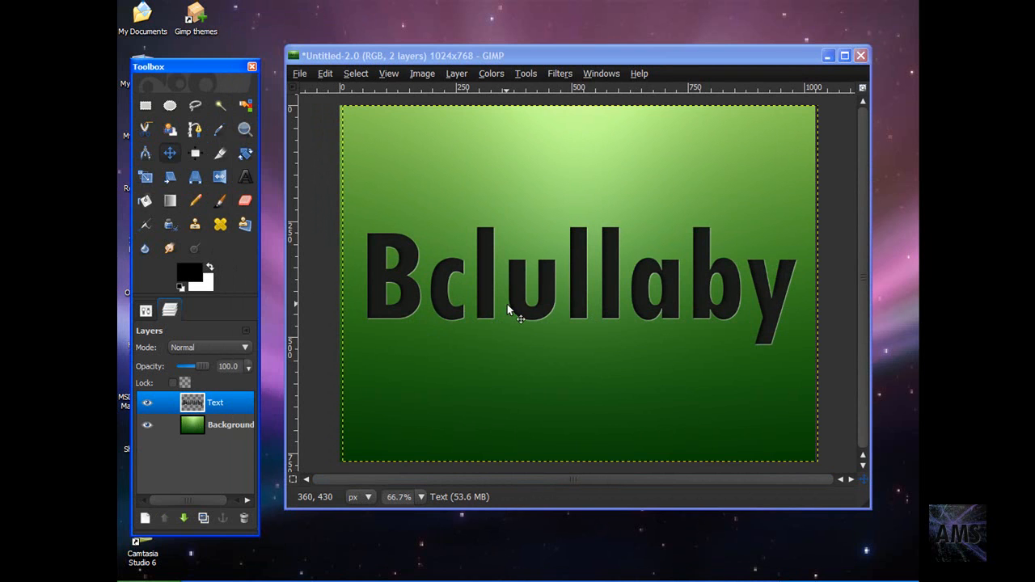
{"action": "left_click", "coordinate": [204, 518]}
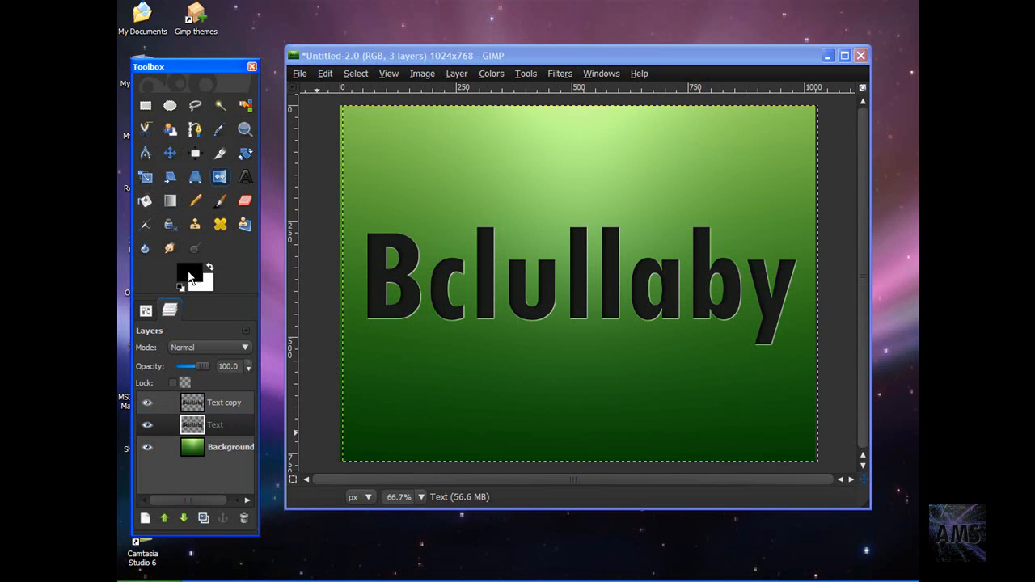
{"action": "left_click", "coordinate": [220, 176]}
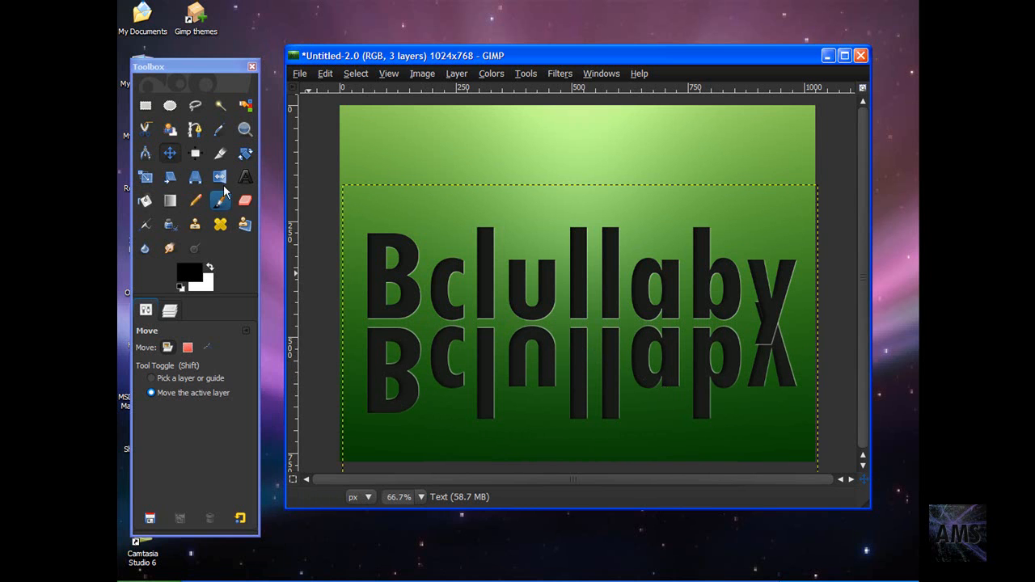
- Erase overlaps, Gaussian-blur the flipped reflection, and nudge it up just beneath 'Bclullaby'
{"action": "left_click", "coordinate": [245, 201]}
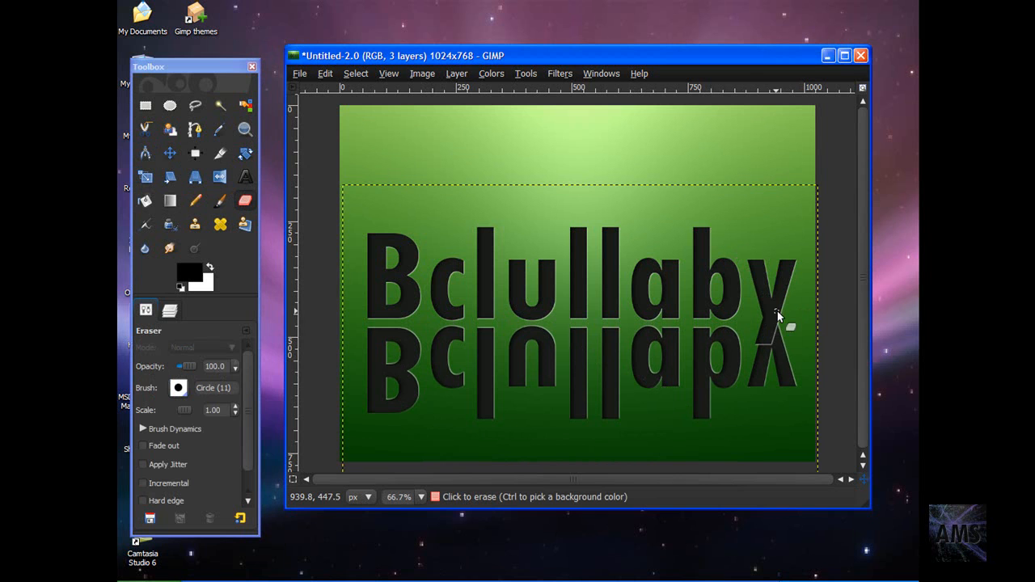
{"action": "mouse_move", "coordinate": [720, 331]}
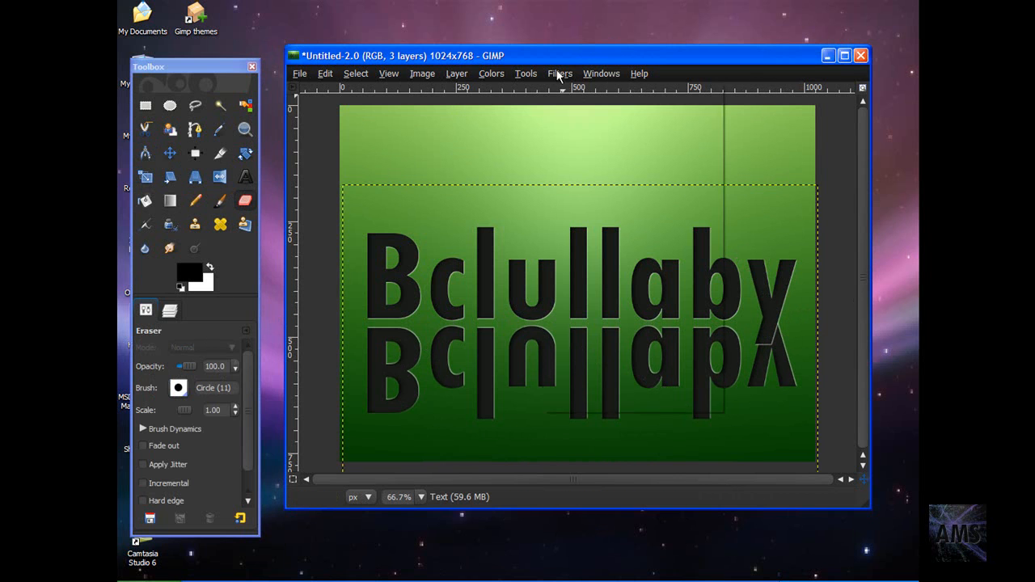
{"action": "left_click", "coordinate": [560, 74]}
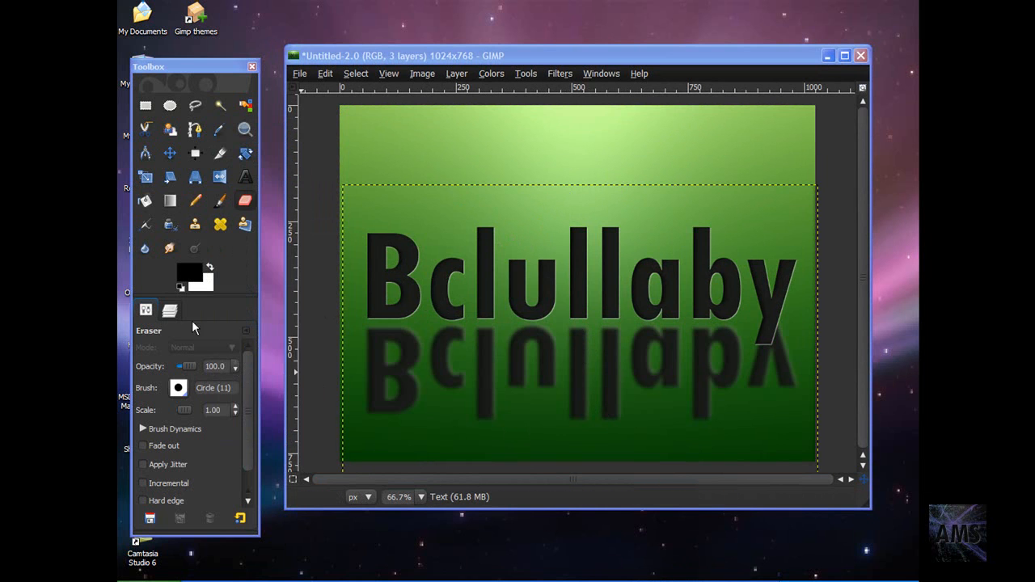
{"action": "left_click", "coordinate": [170, 310]}
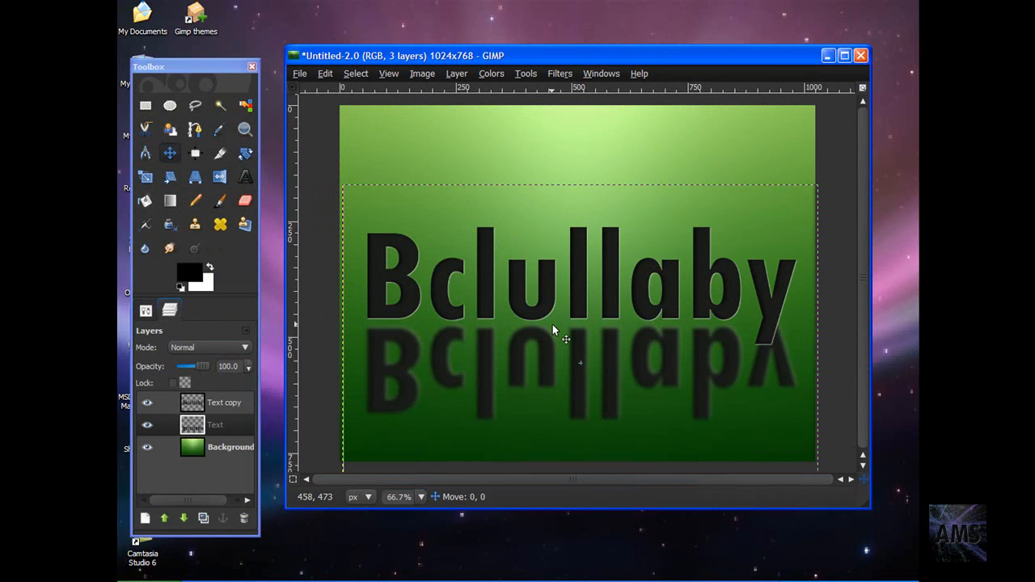
{"action": "left_click_drag", "start_coordinate": [566, 332], "coordinate": [562, 322]}
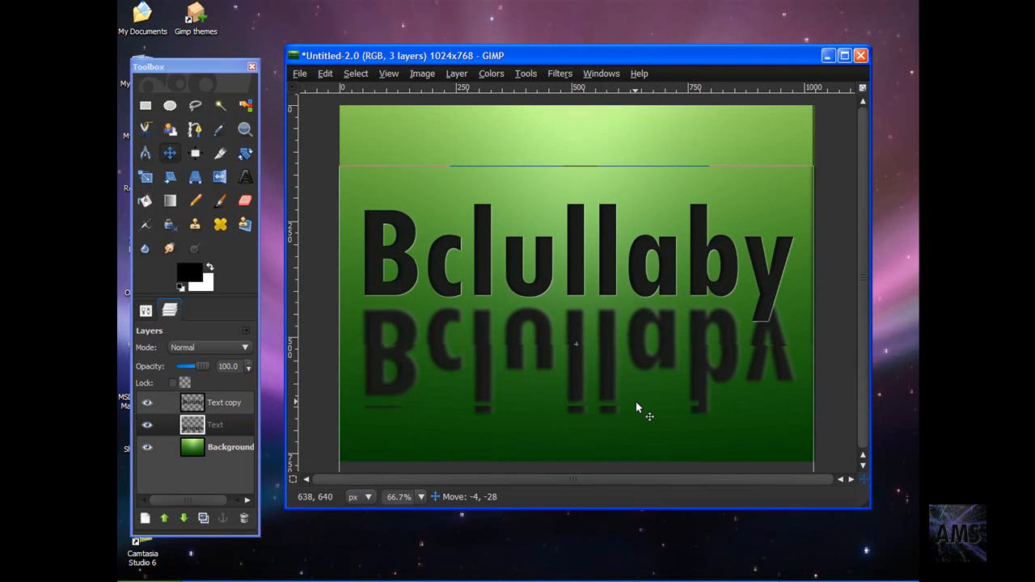
{"action": "left_click_drag", "start_coordinate": [647, 417], "coordinate": [647, 404]}
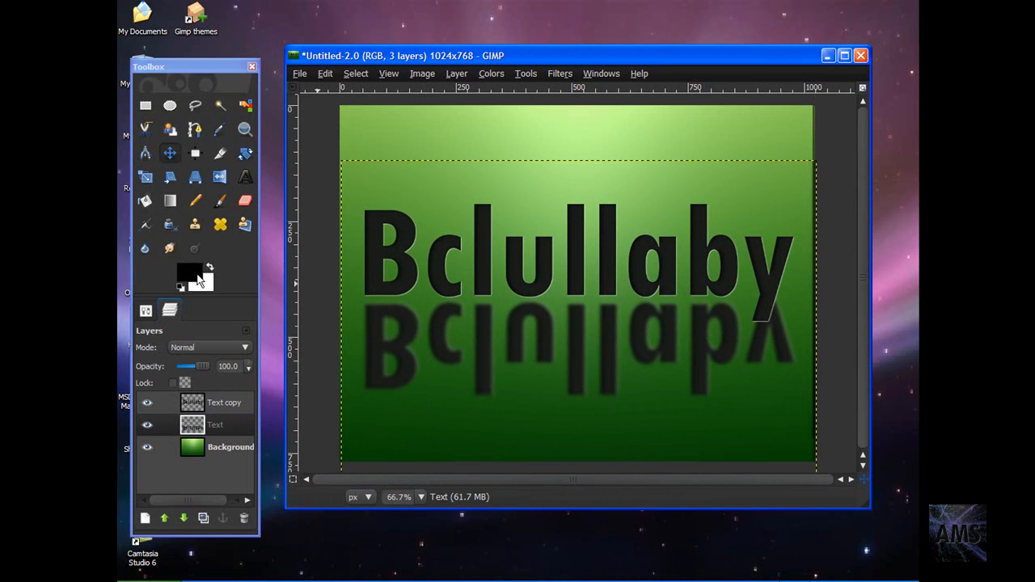
- Fade the reflection toward the bottom with an upward foreground-to-transparent gradient
{"action": "left_click", "coordinate": [189, 274]}
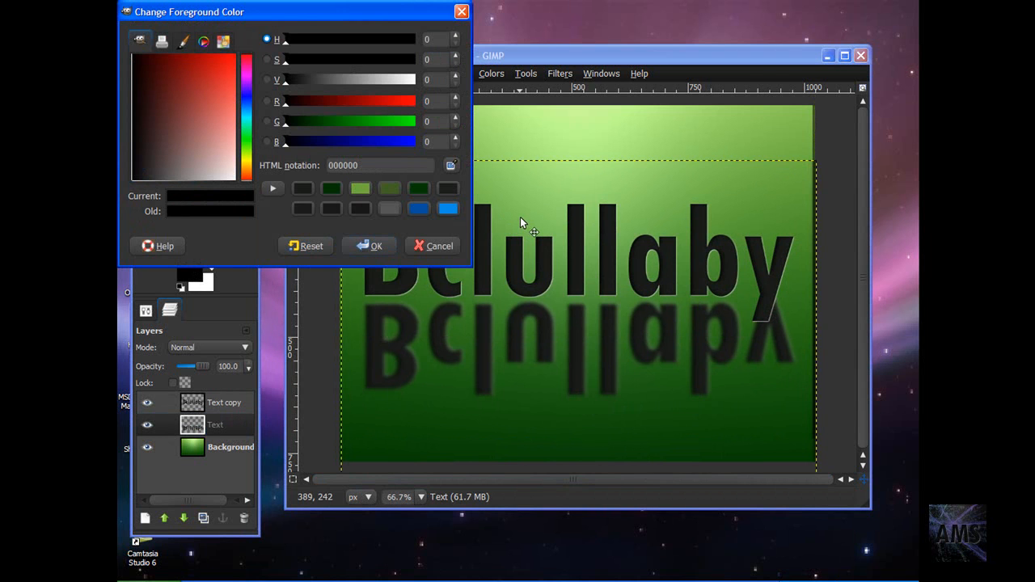
{"action": "mouse_move", "coordinate": [497, 221]}
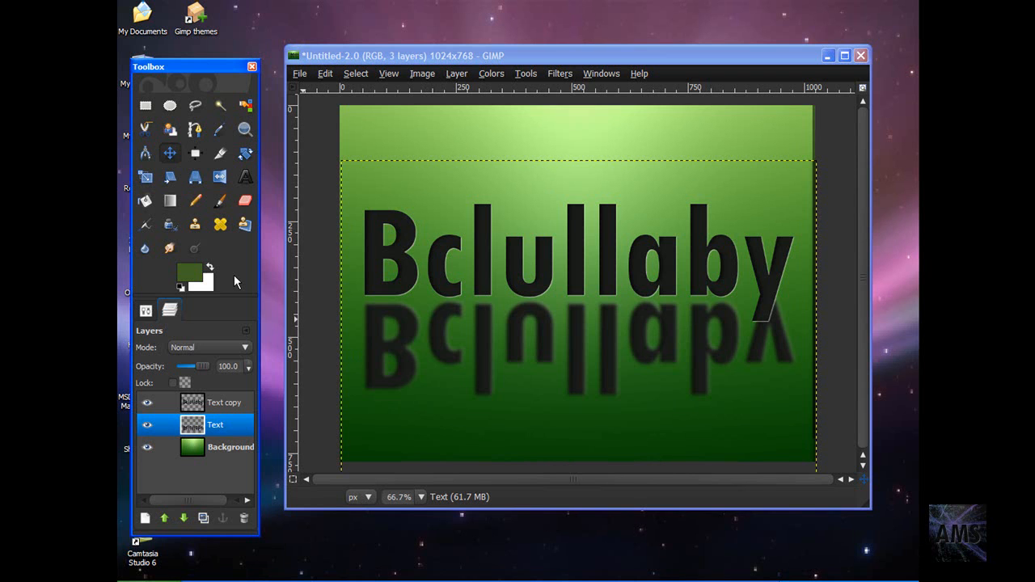
{"action": "left_click", "coordinate": [195, 200]}
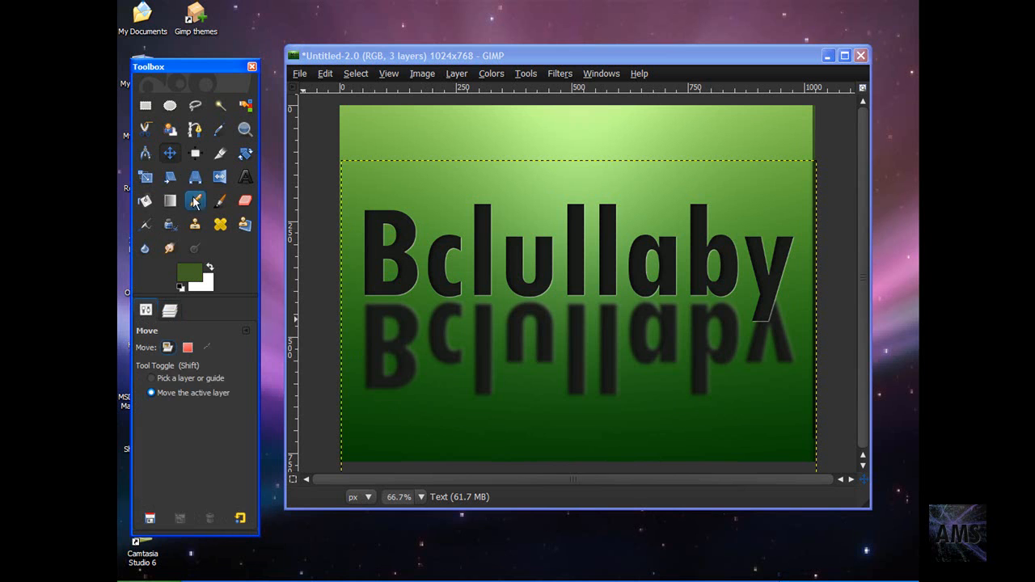
{"action": "left_click", "coordinate": [195, 201]}
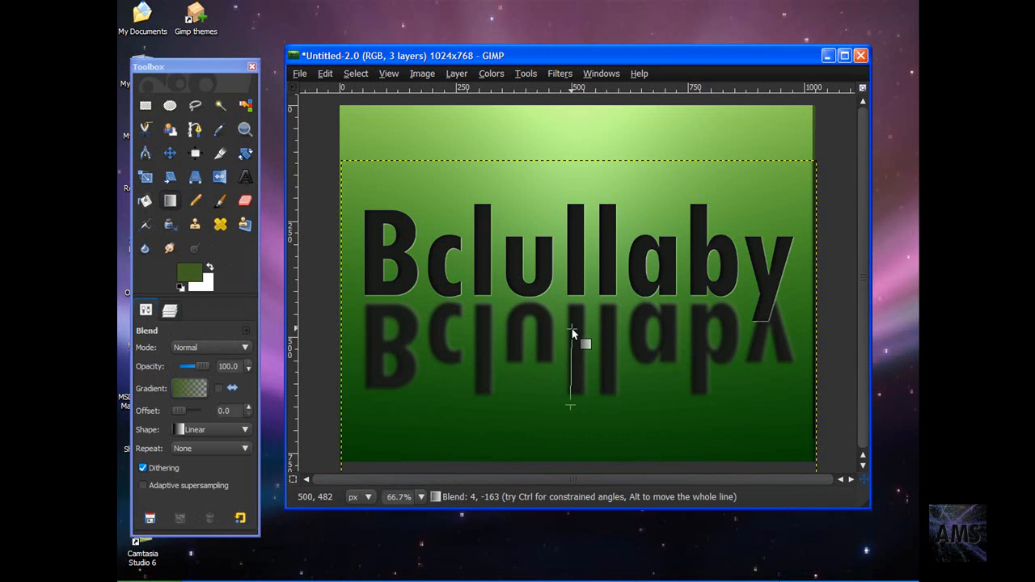
{"action": "left_click", "coordinate": [570, 334]}
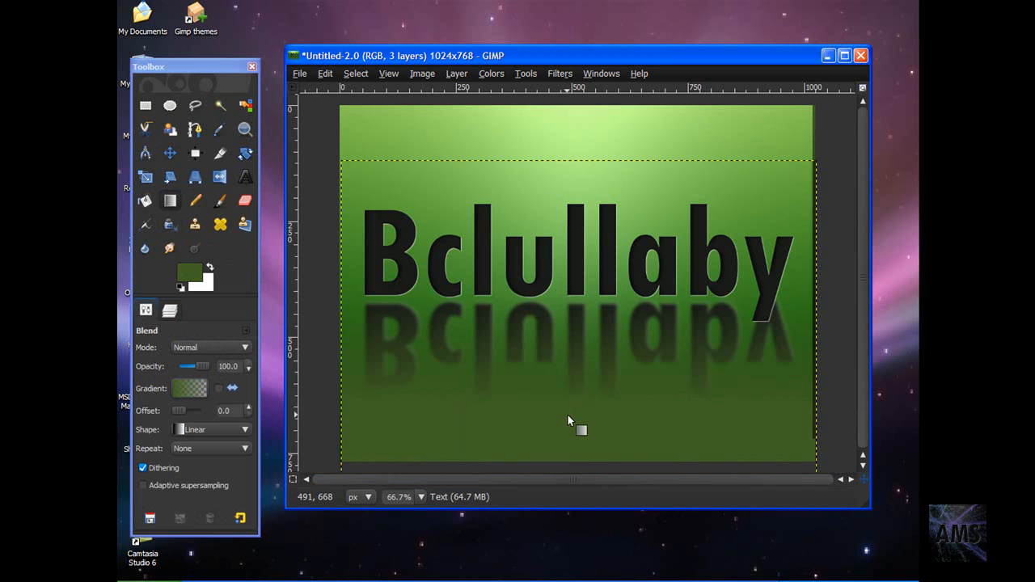
{"action": "left_click_drag", "start_coordinate": [571, 428], "coordinate": [570, 336]}
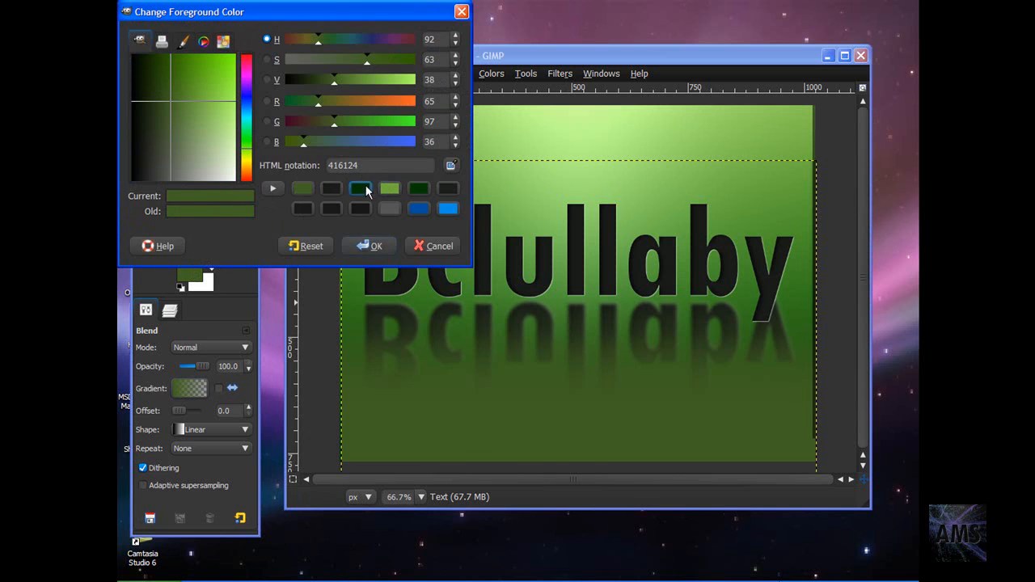
- Paint a dark-to-light green gradient across the lower wallpaper and select the Background layer
{"action": "left_click", "coordinate": [369, 246]}
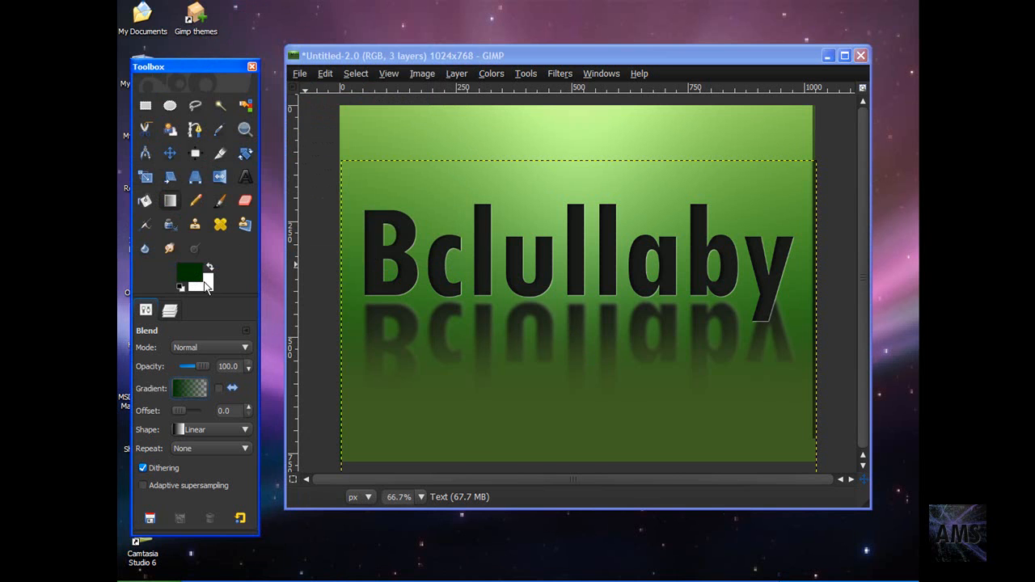
{"action": "left_click", "coordinate": [195, 286]}
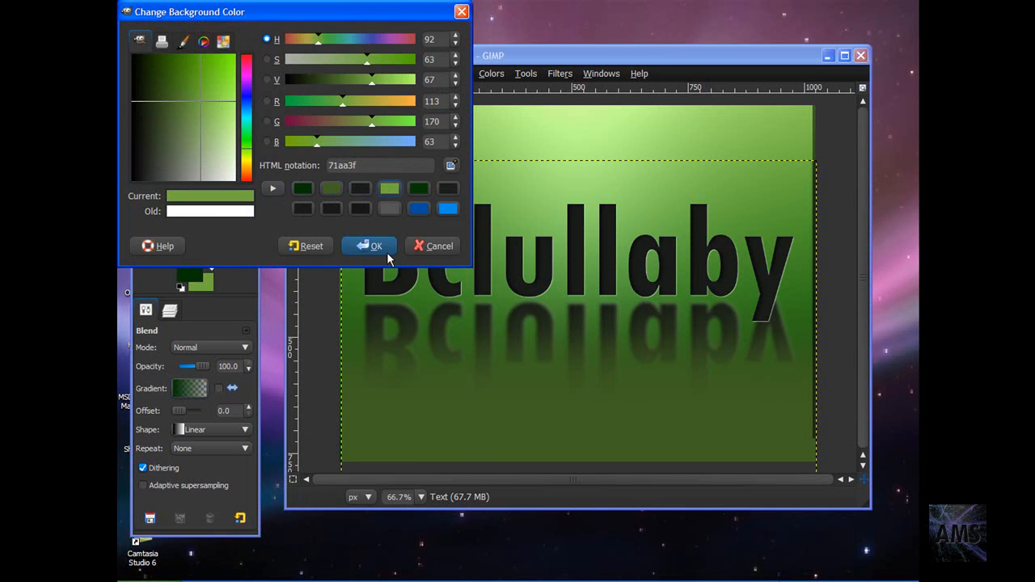
{"action": "left_click", "coordinate": [369, 246]}
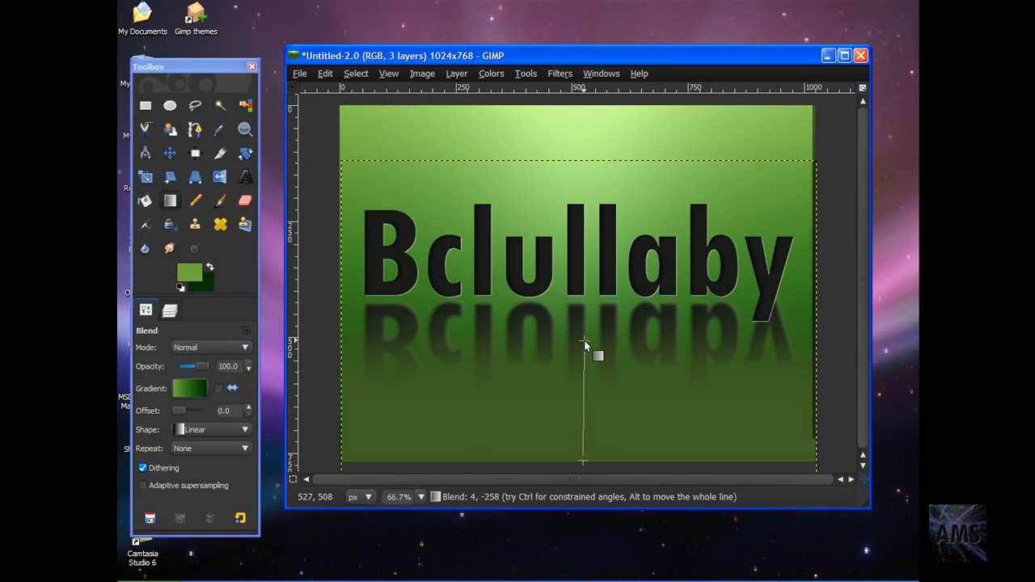
{"action": "left_click", "coordinate": [583, 341]}
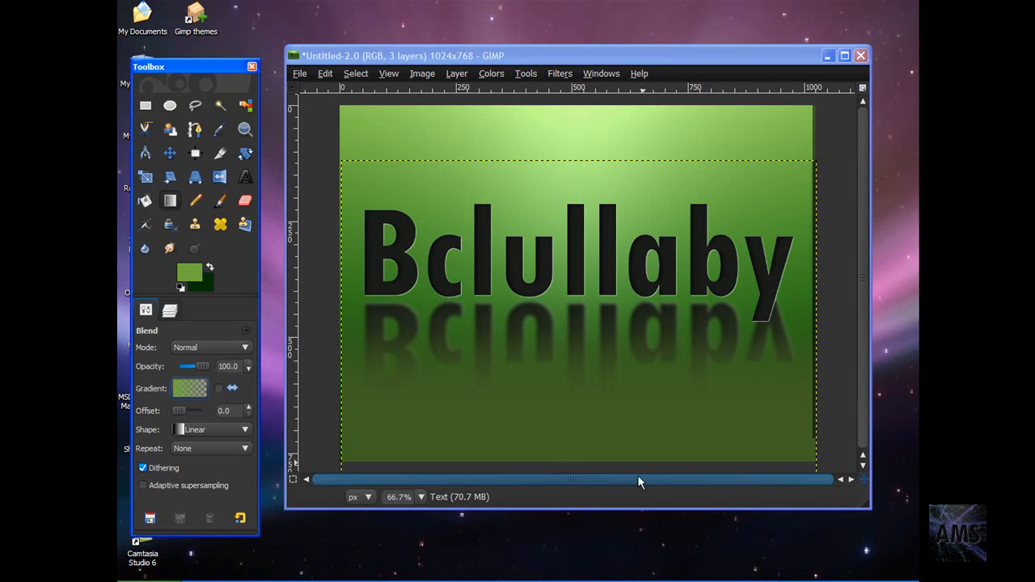
{"action": "left_click_drag", "start_coordinate": [580, 463], "coordinate": [583, 320]}
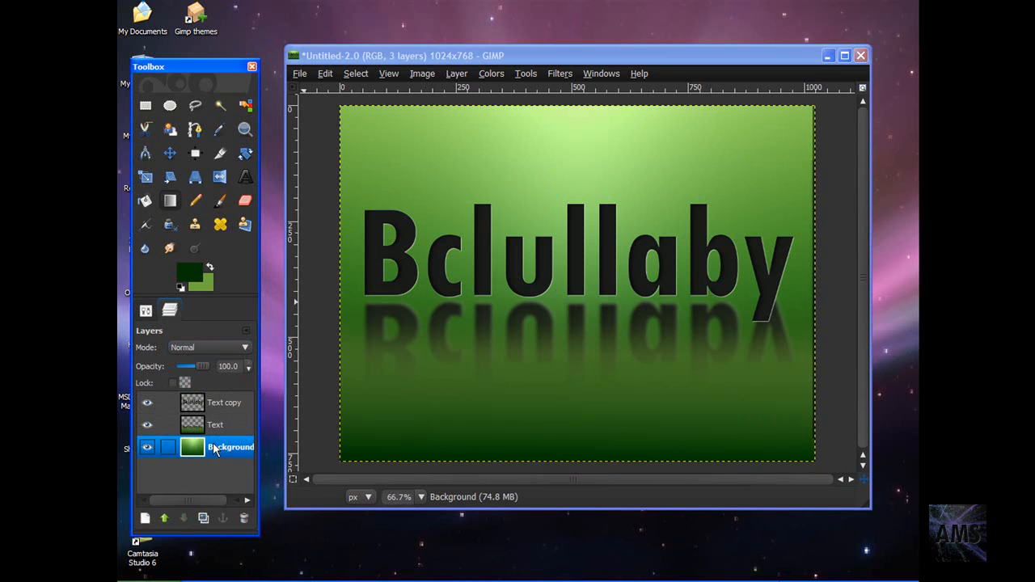
{"action": "left_click", "coordinate": [231, 447]}
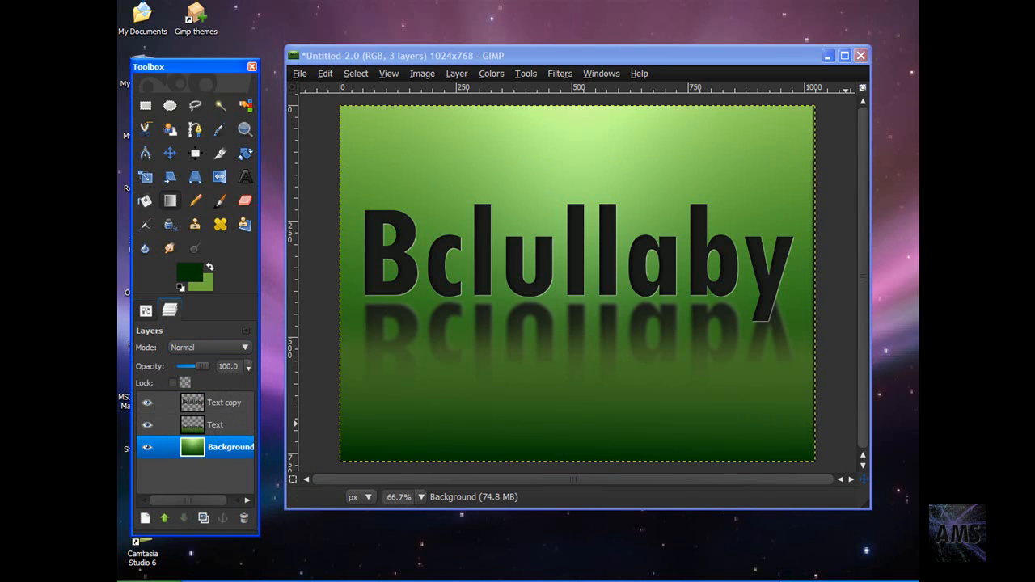